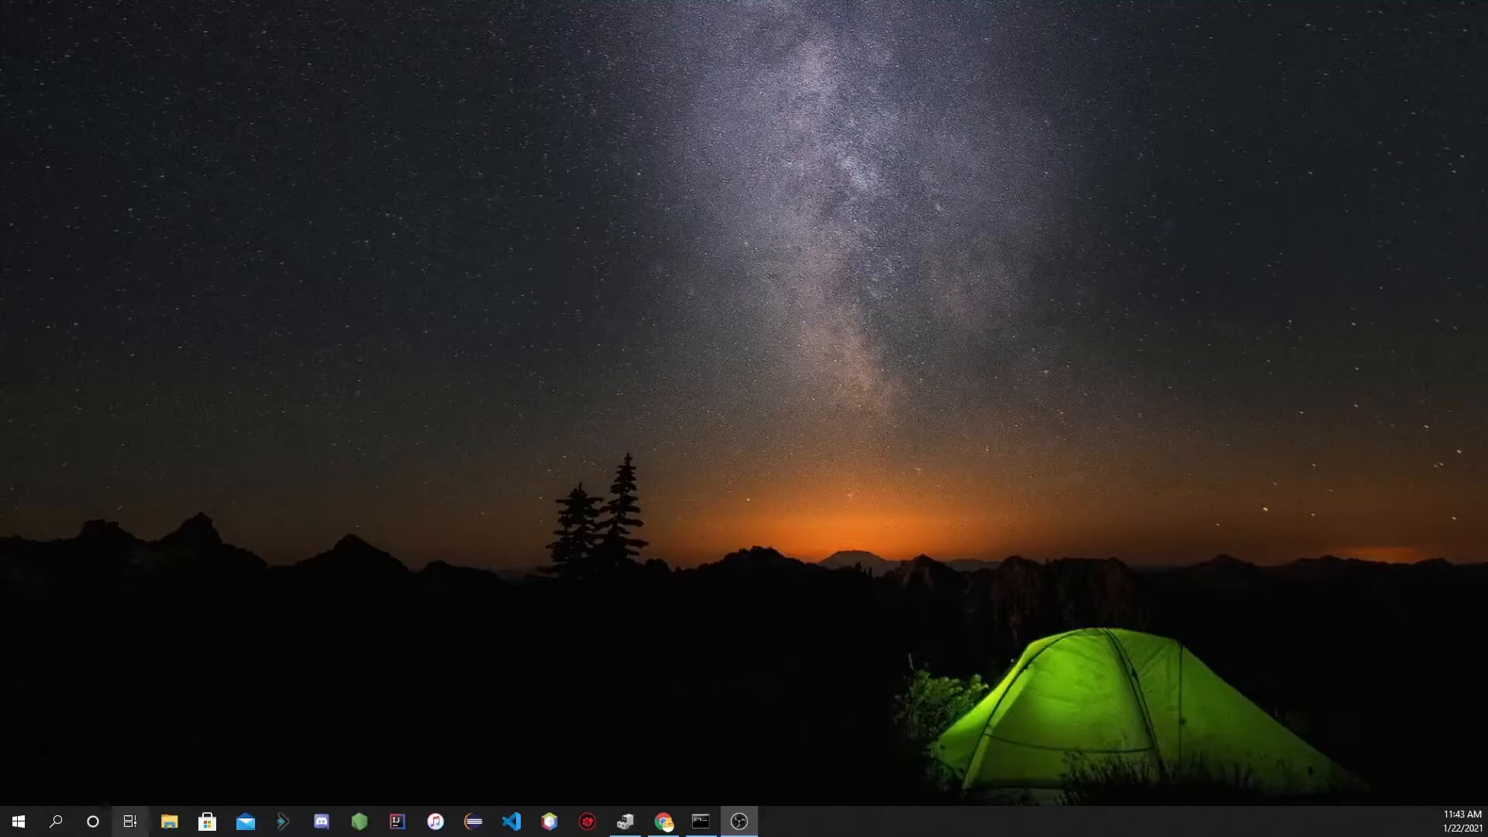
Bring up File Explorer and list the contents of USB Drive (E:).
{"action": "left_click", "coordinate": [169, 820]}
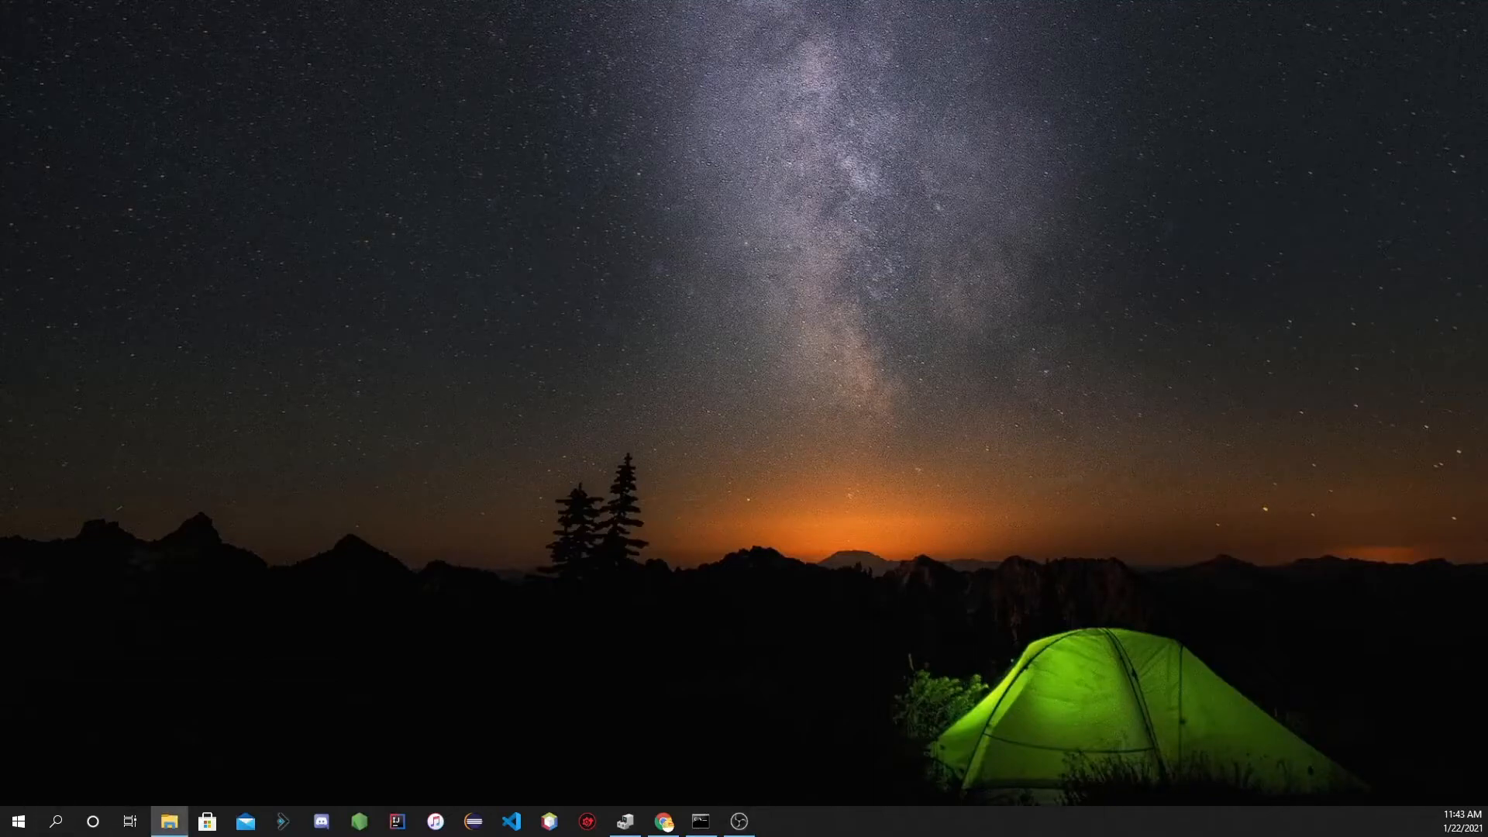
{"action": "left_click", "coordinate": [169, 821]}
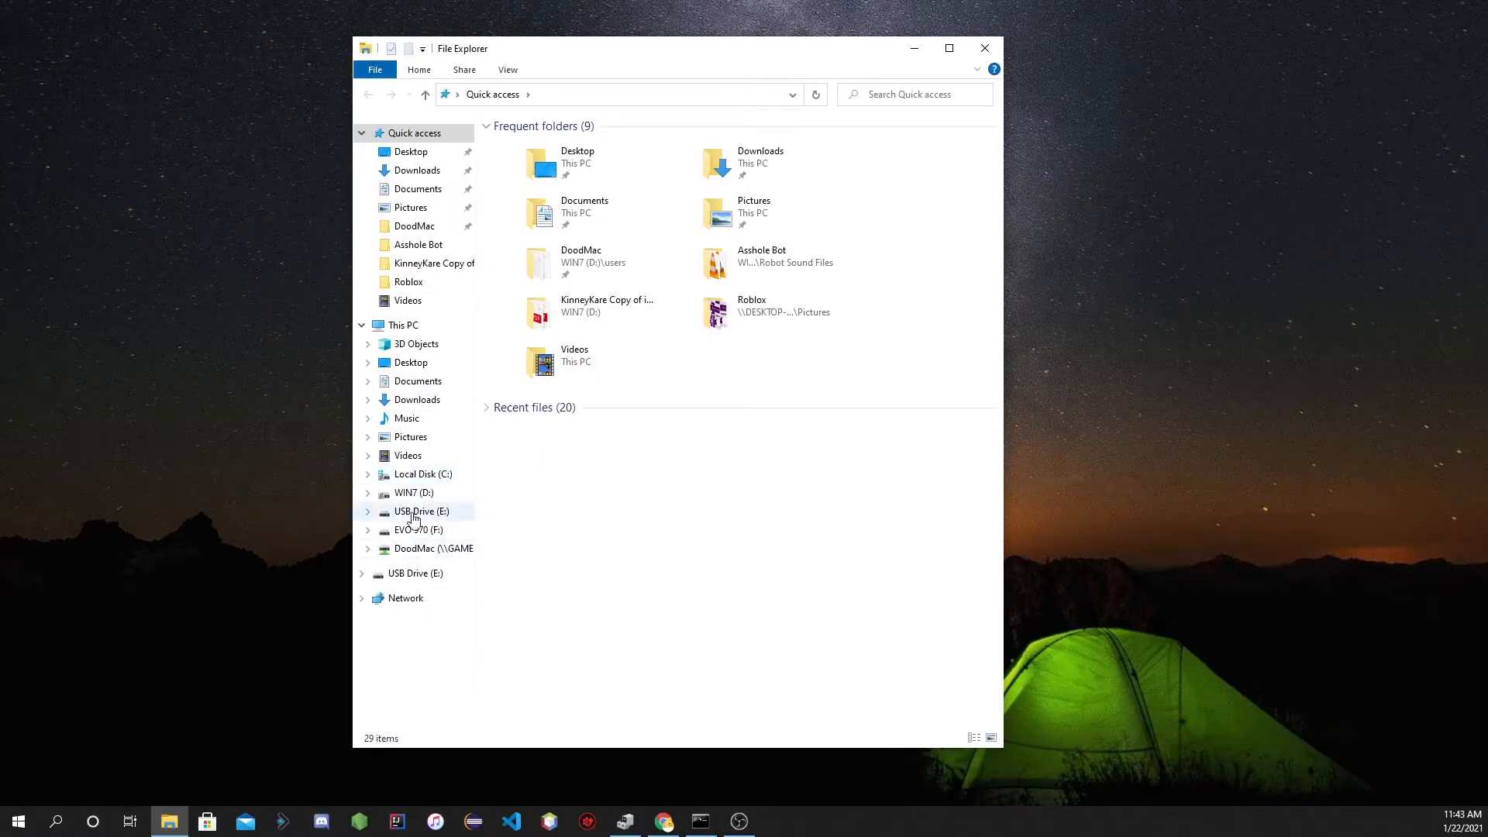
{"action": "left_click", "coordinate": [402, 325]}
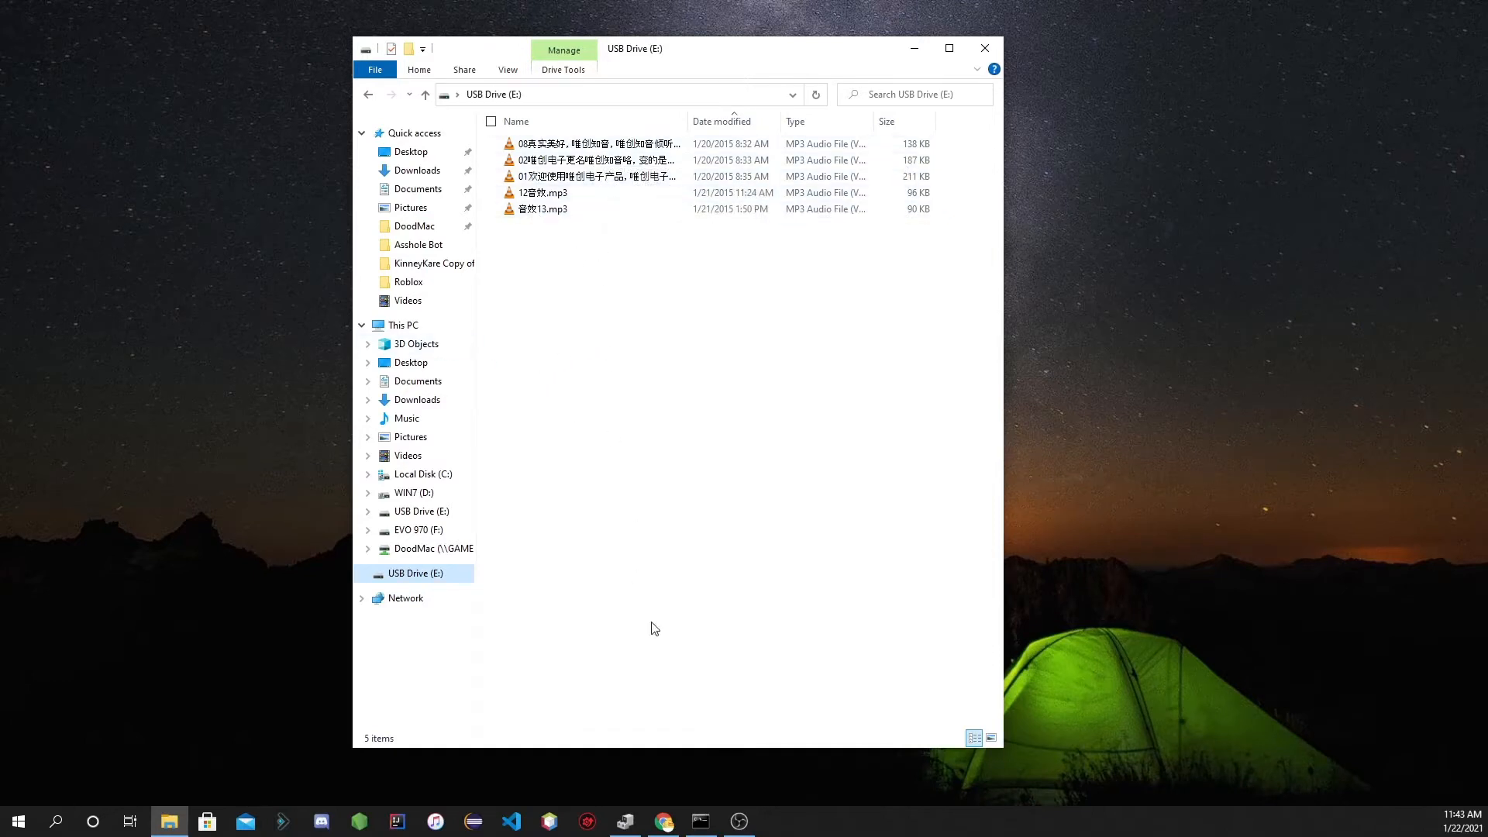
{"action": "mouse_move", "coordinate": [403, 571]}
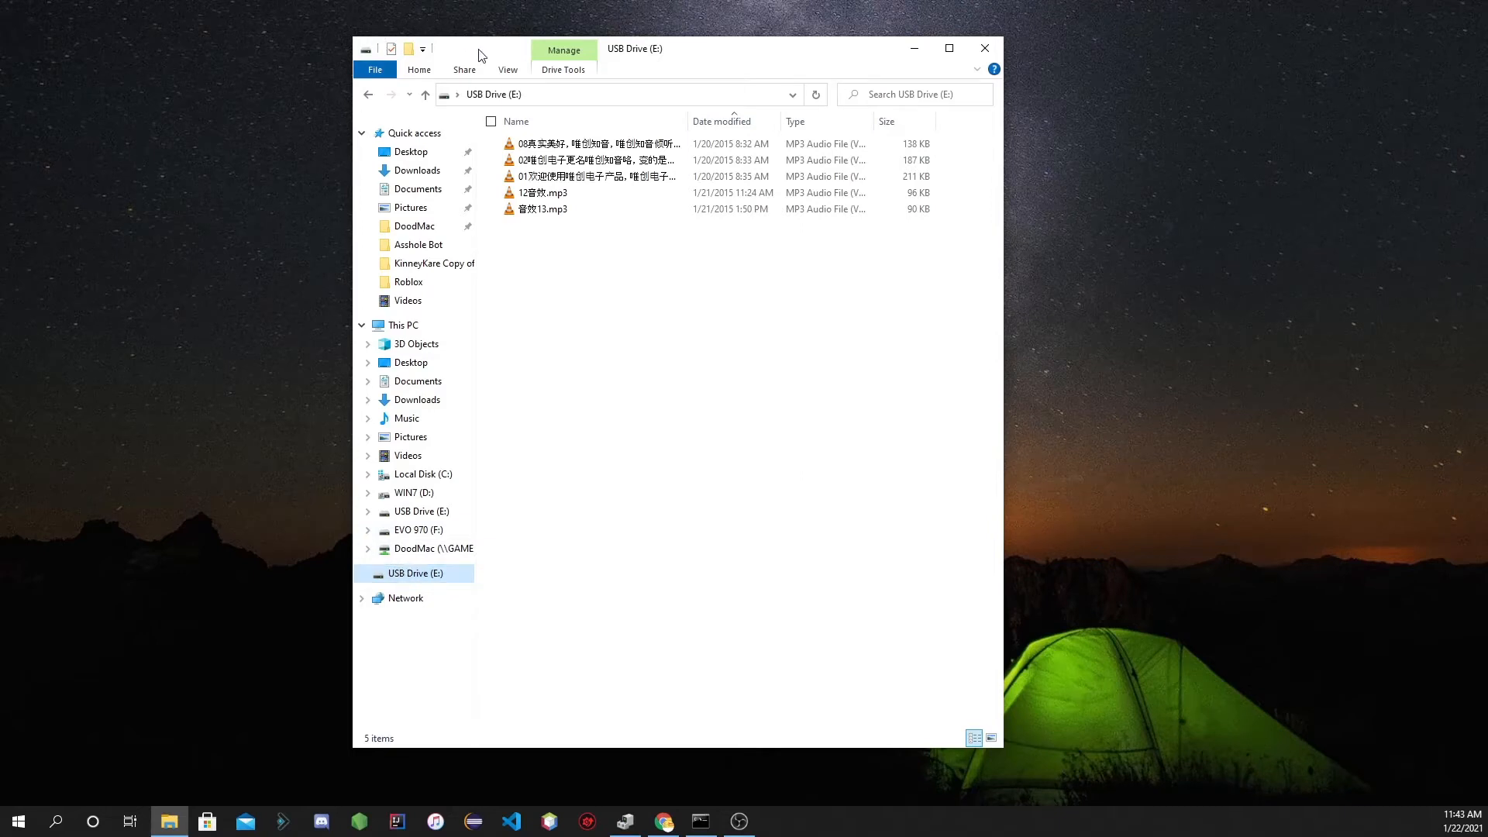
Close File Explorer and bring up Device Manager scrolled to Universal Serial Bus controllers.
{"action": "left_click", "coordinate": [984, 48]}
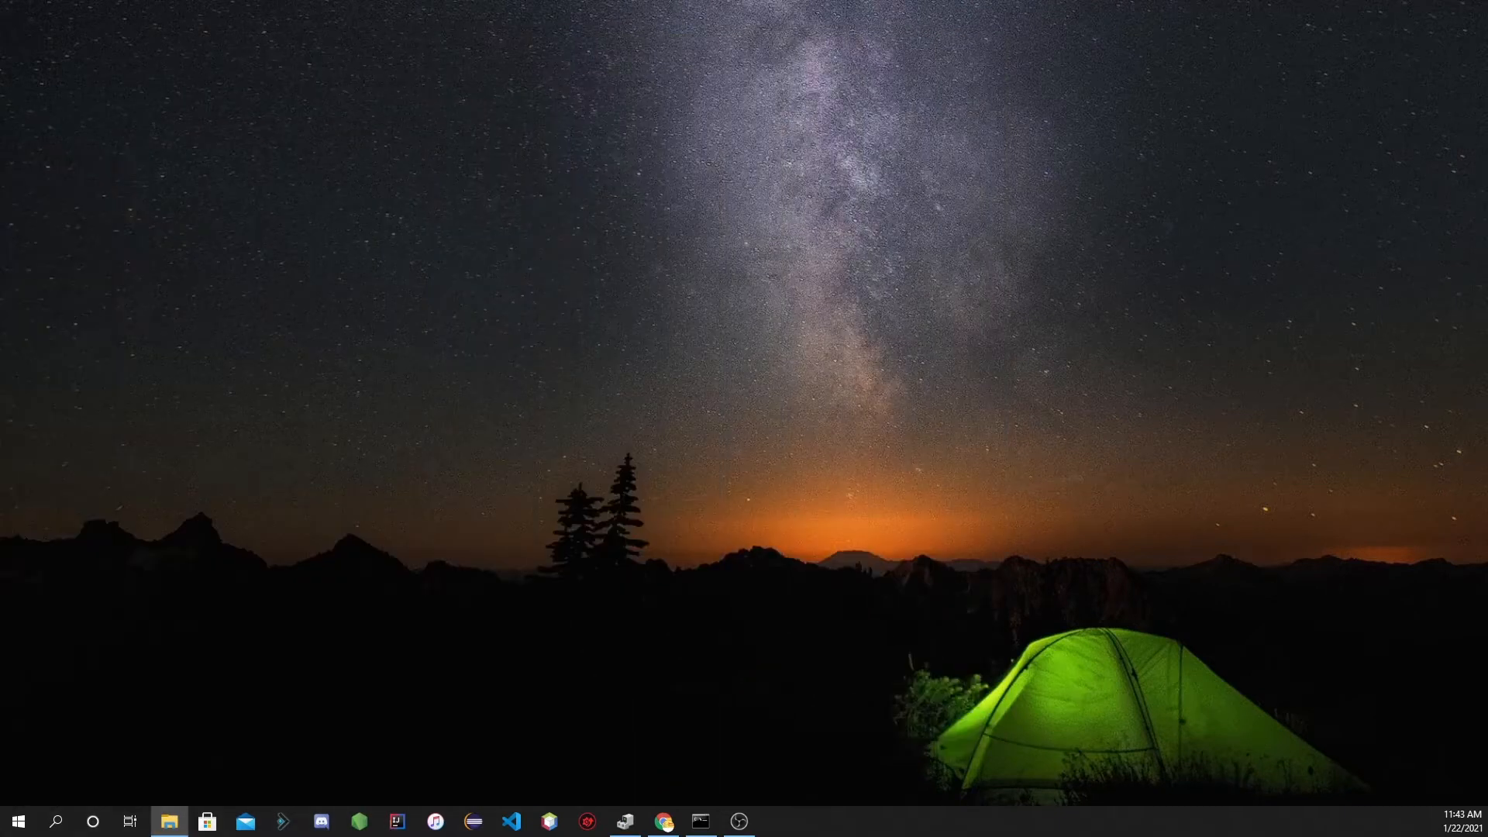
{"action": "left_click", "coordinate": [624, 820]}
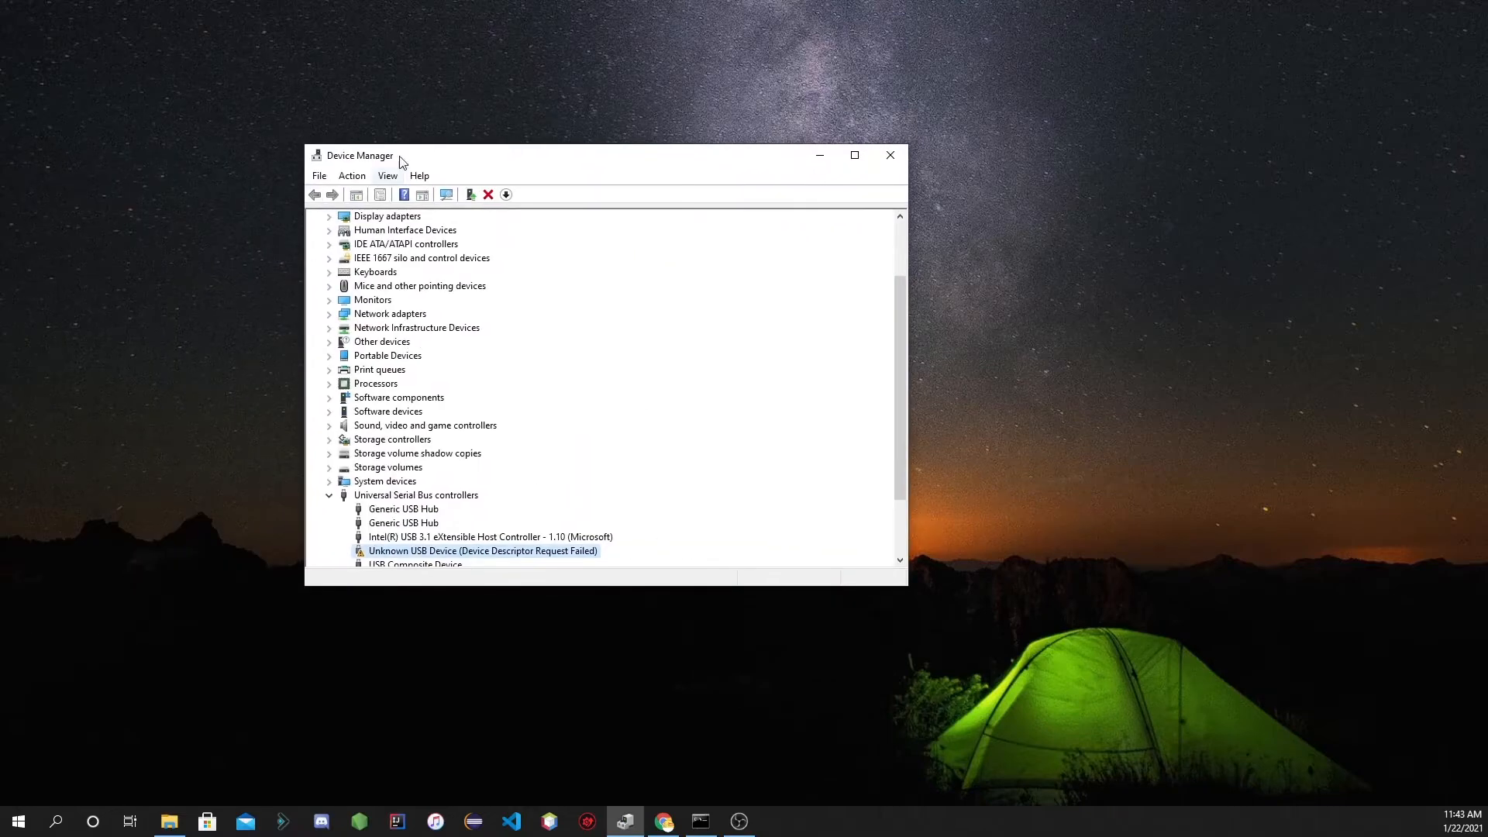
{"action": "mouse_move", "coordinate": [382, 165]}
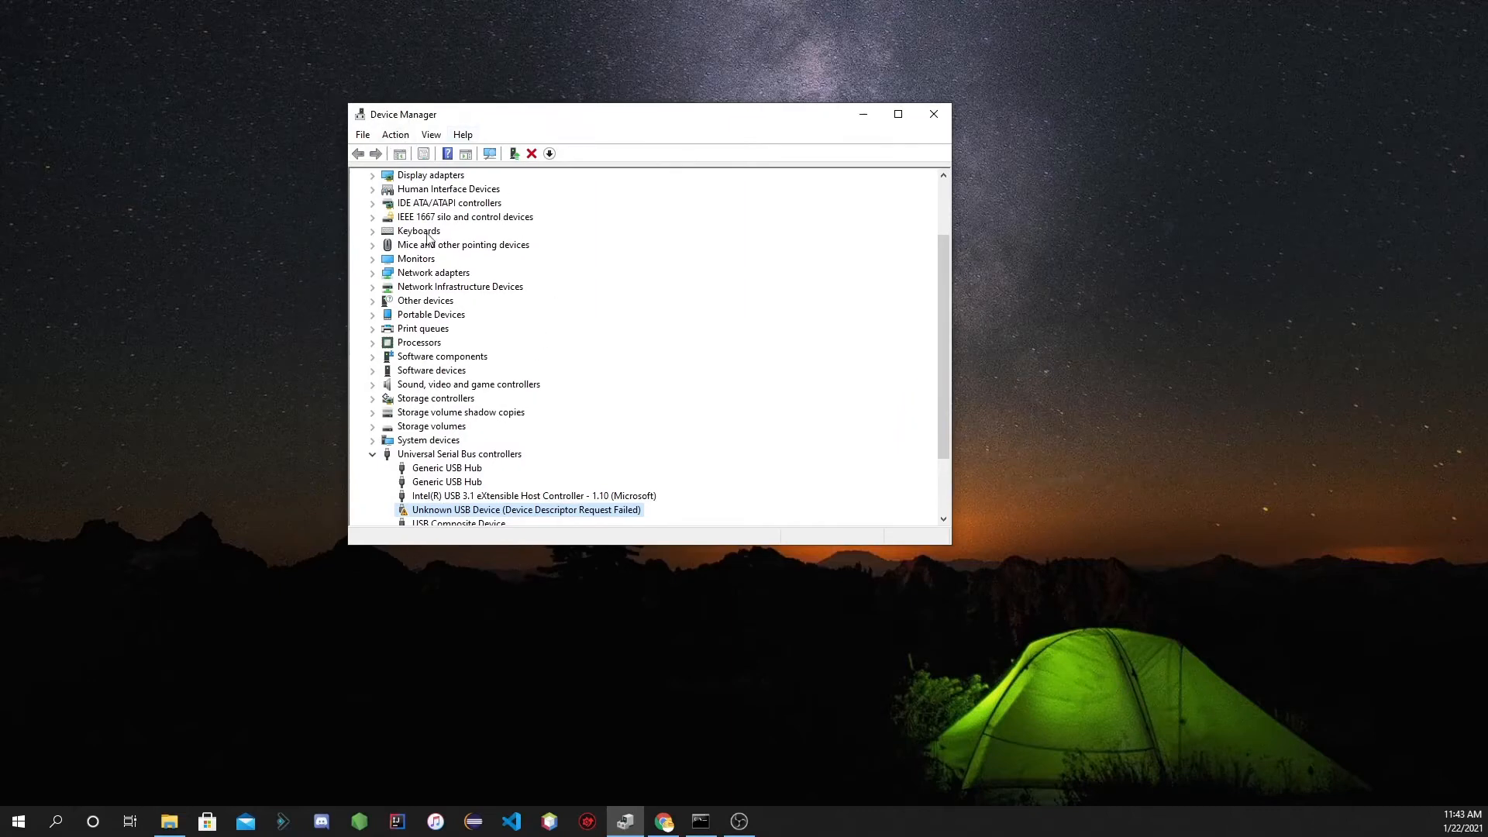
{"action": "mouse_move", "coordinate": [438, 405]}
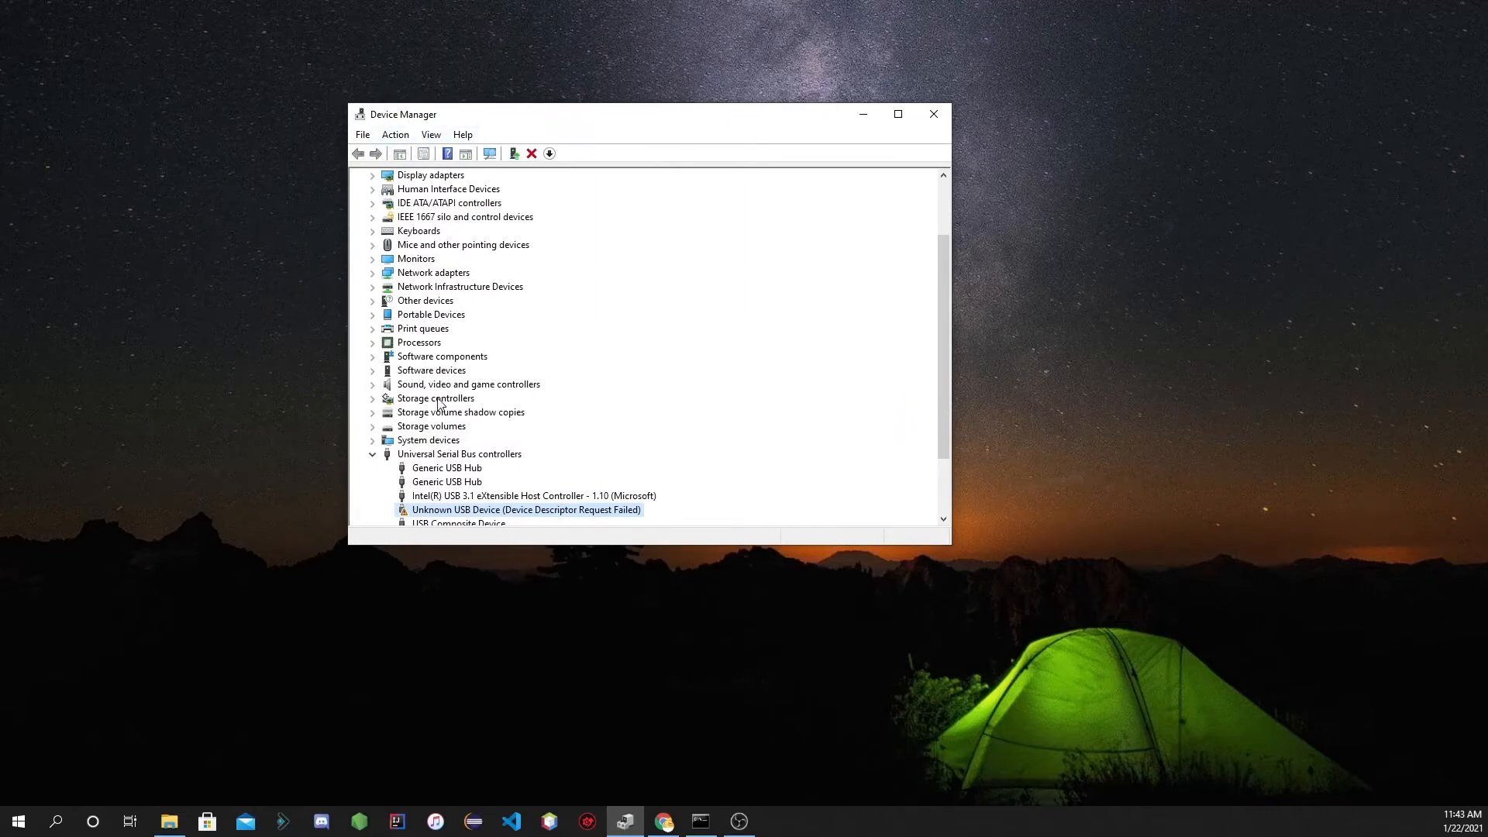
{"action": "mouse_move", "coordinate": [377, 457]}
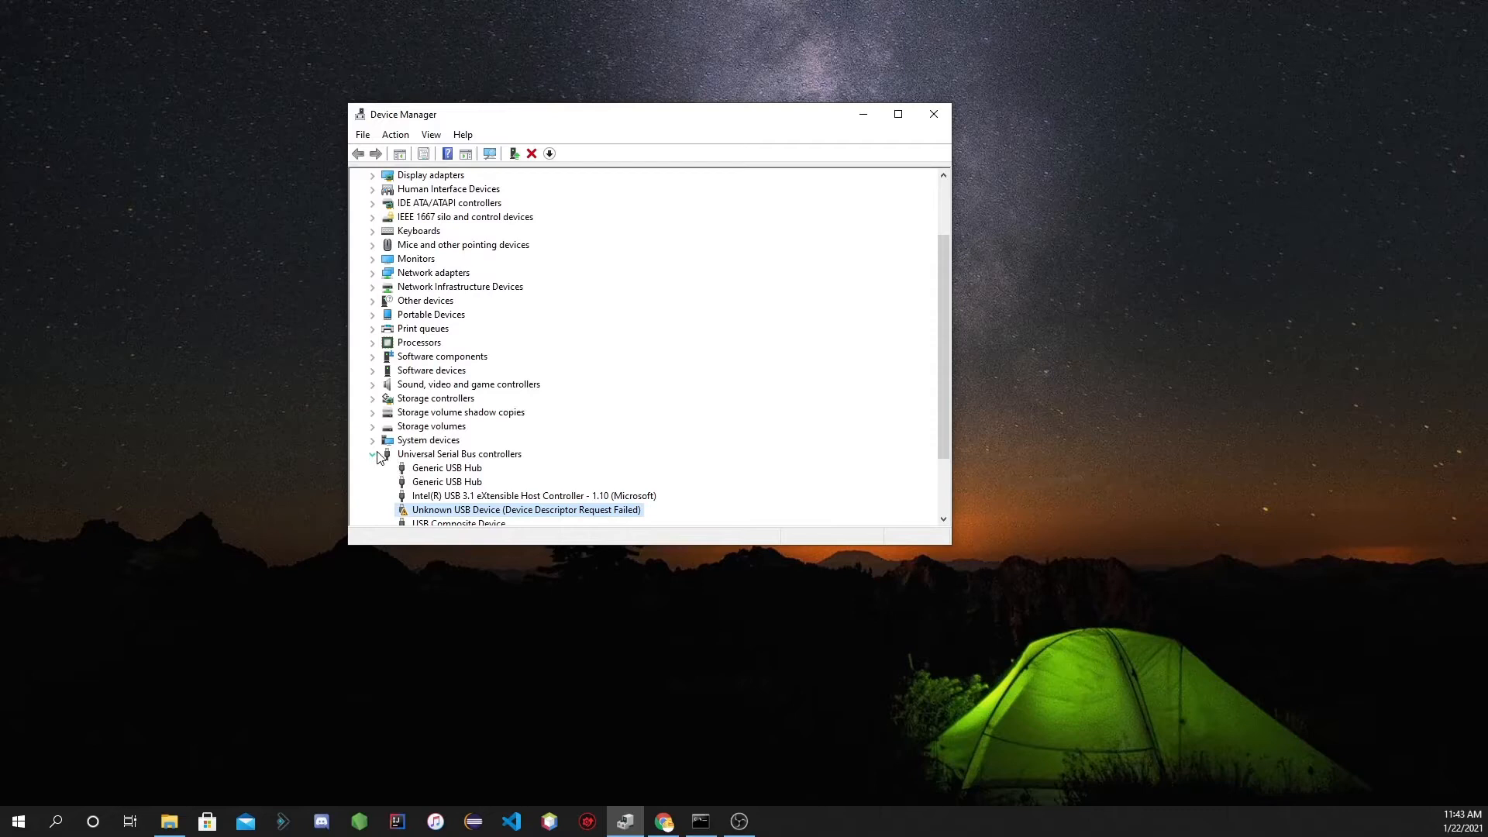
{"action": "scroll", "scroll_direction": "down", "scroll_amount": 3}
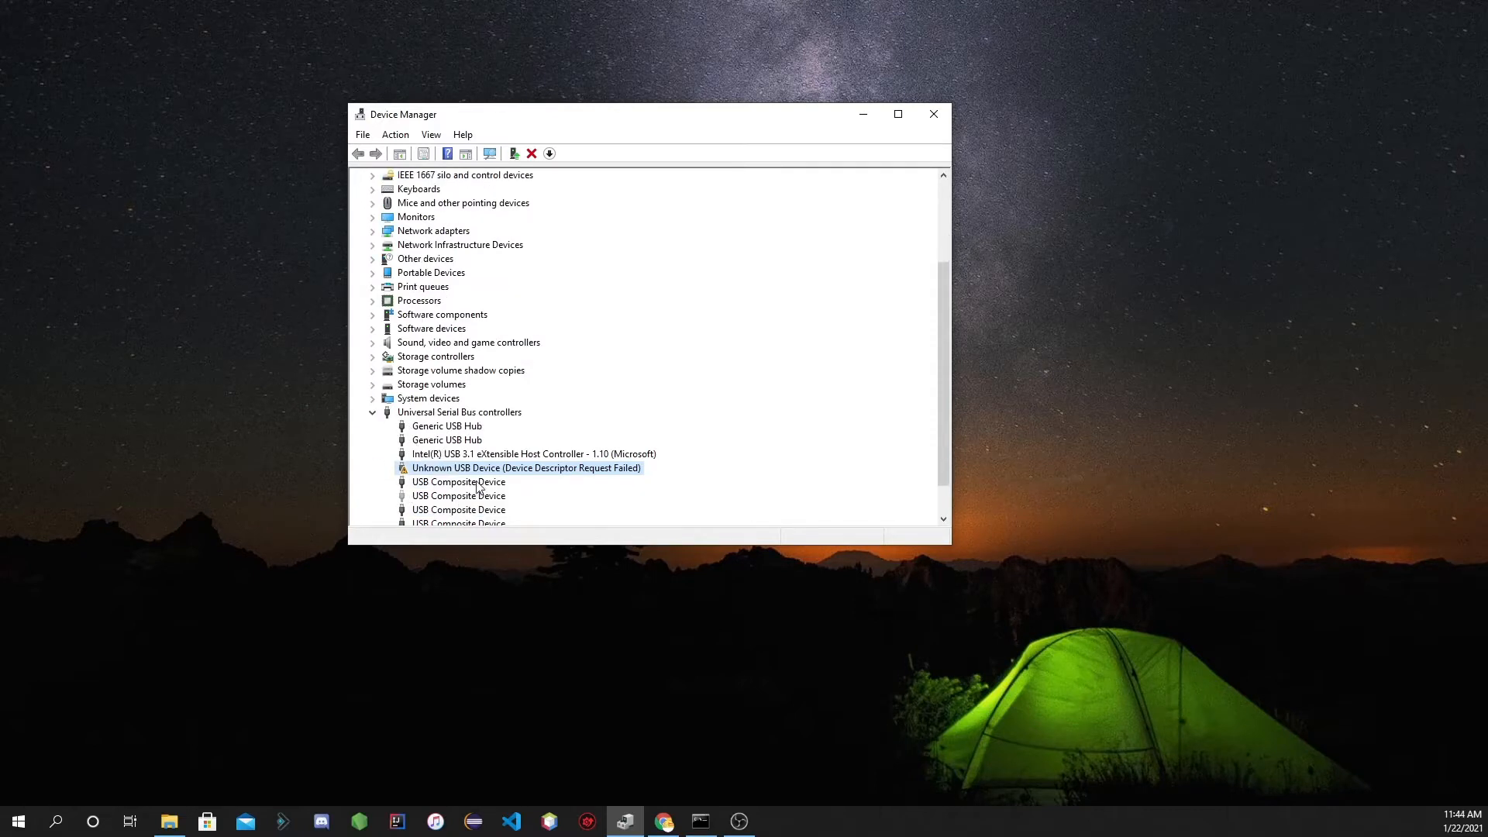
{"action": "scroll", "scroll_direction": "down", "scroll_amount": 3}
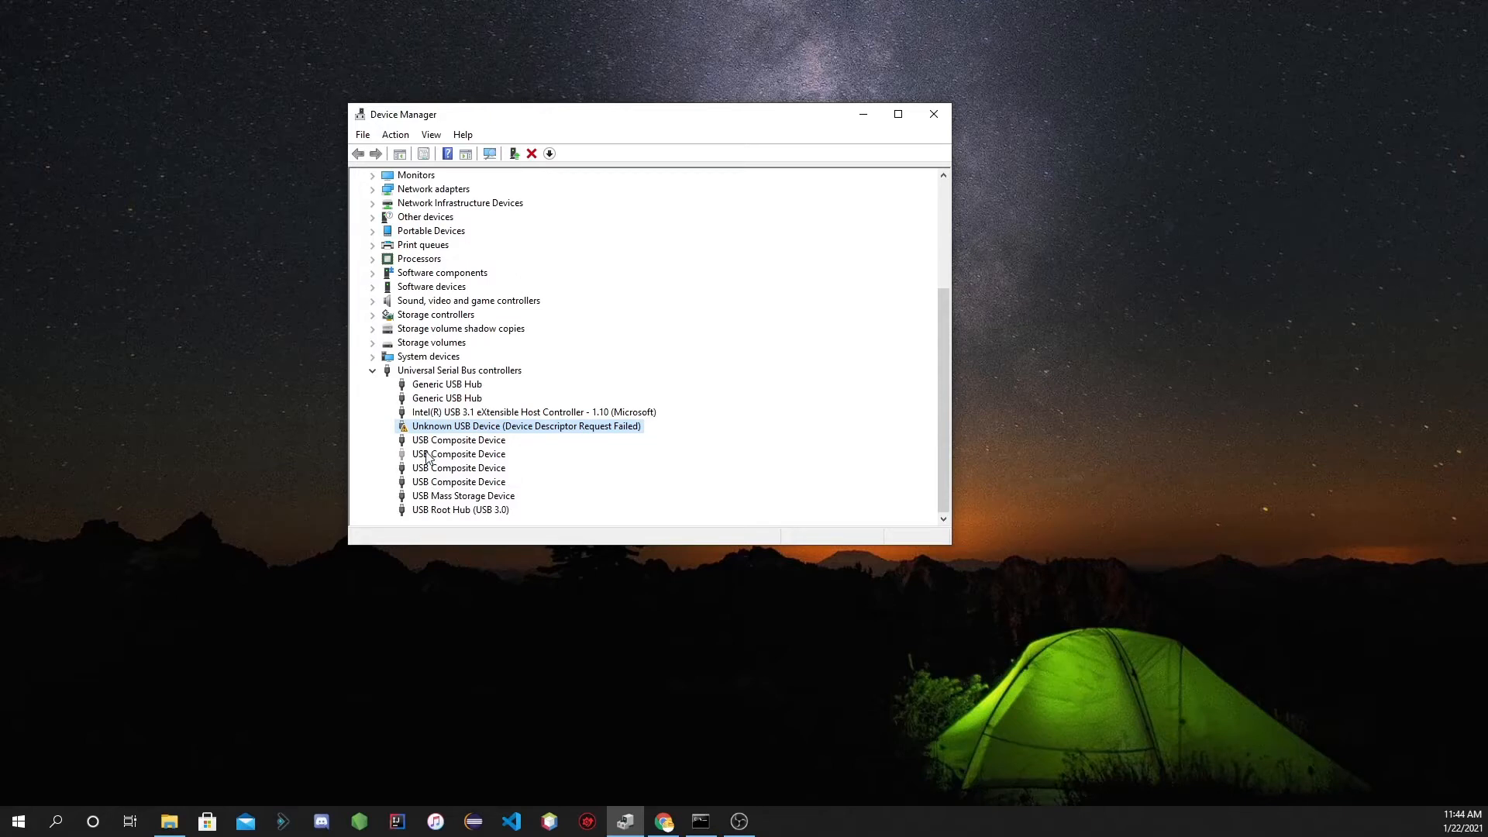
Uninstall a USB Composite Device and confirm its removal from the system.
{"action": "right_click", "coordinate": [457, 453]}
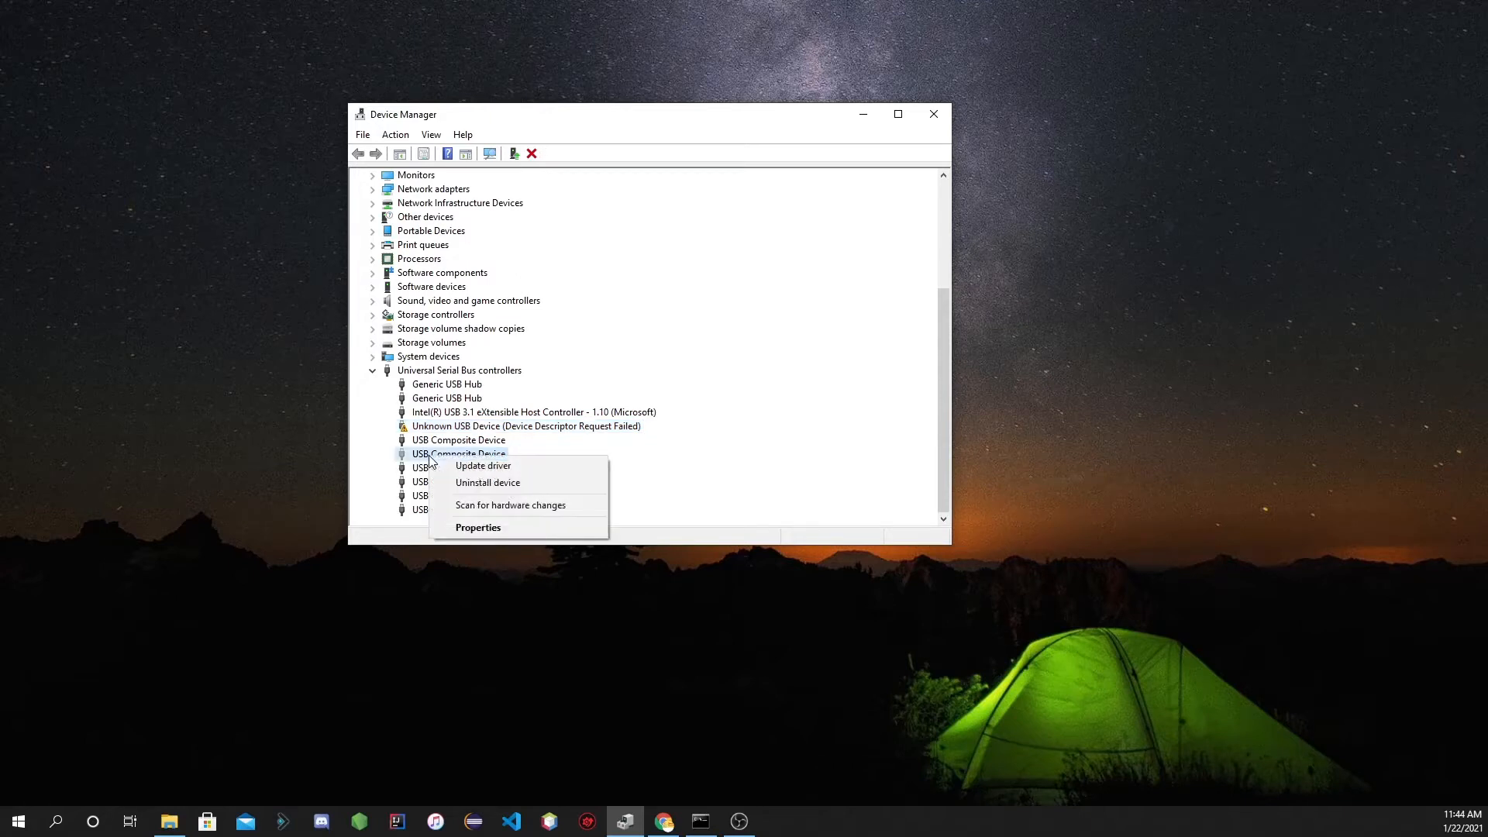
{"action": "left_click", "coordinate": [488, 482]}
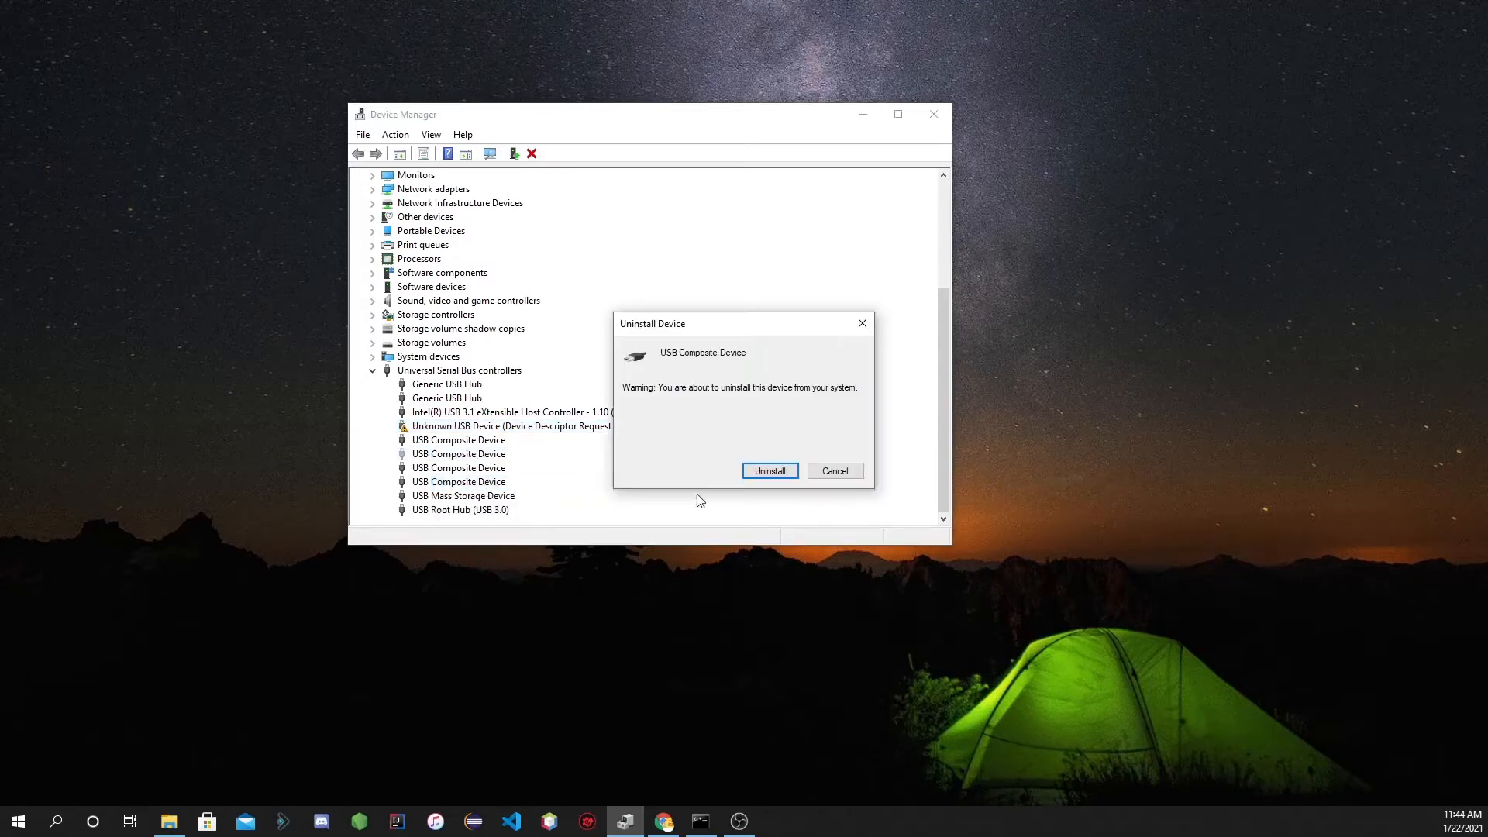
{"action": "mouse_move", "coordinate": [413, 460]}
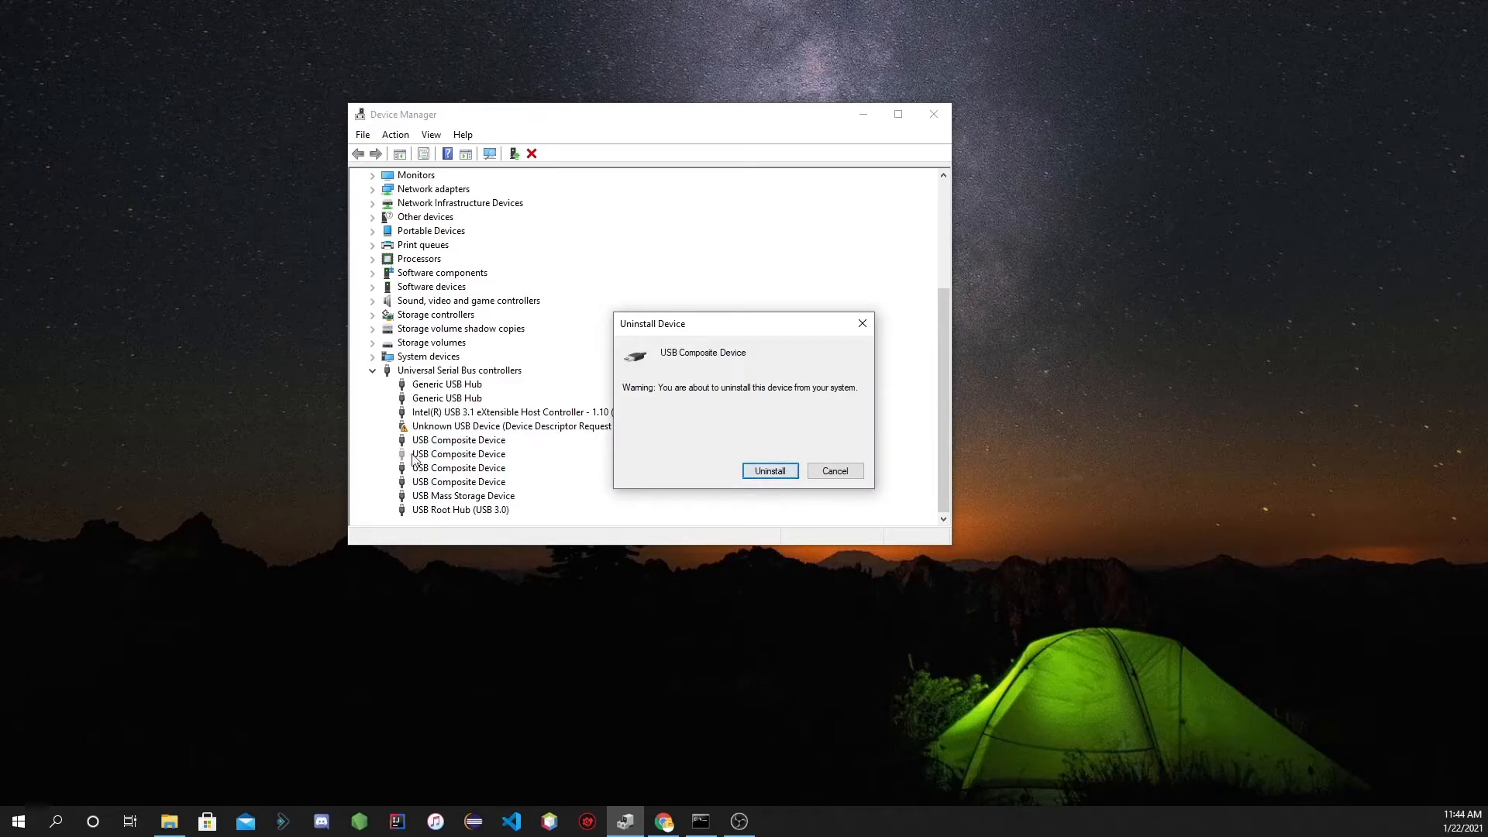
{"action": "left_click", "coordinate": [769, 471]}
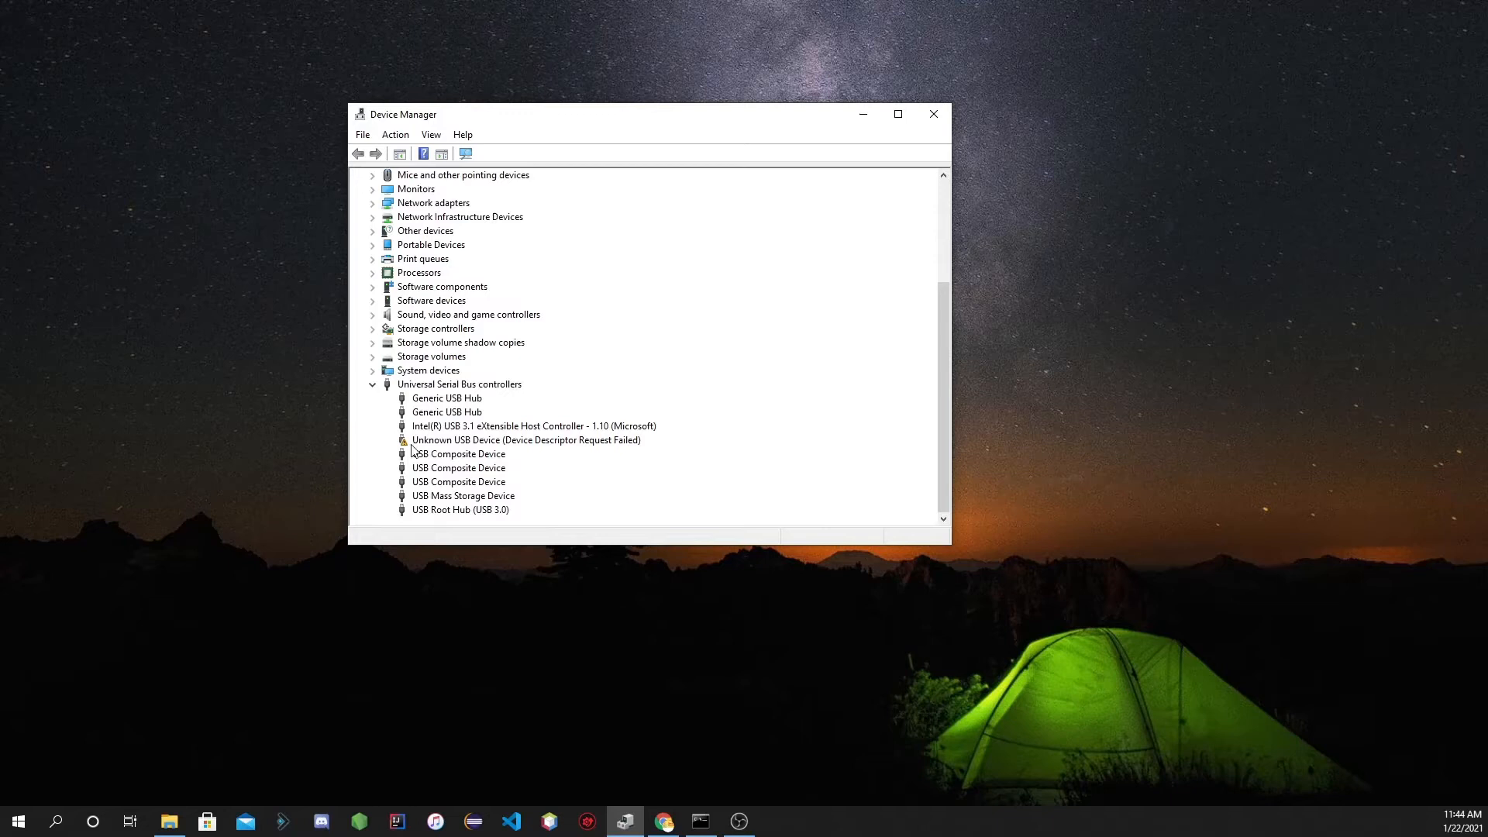
Uninstall the Unknown USB Device (Device Descriptor Request Failed), then dismiss a USB Composite Device's menu.
{"action": "right_click", "coordinate": [524, 439]}
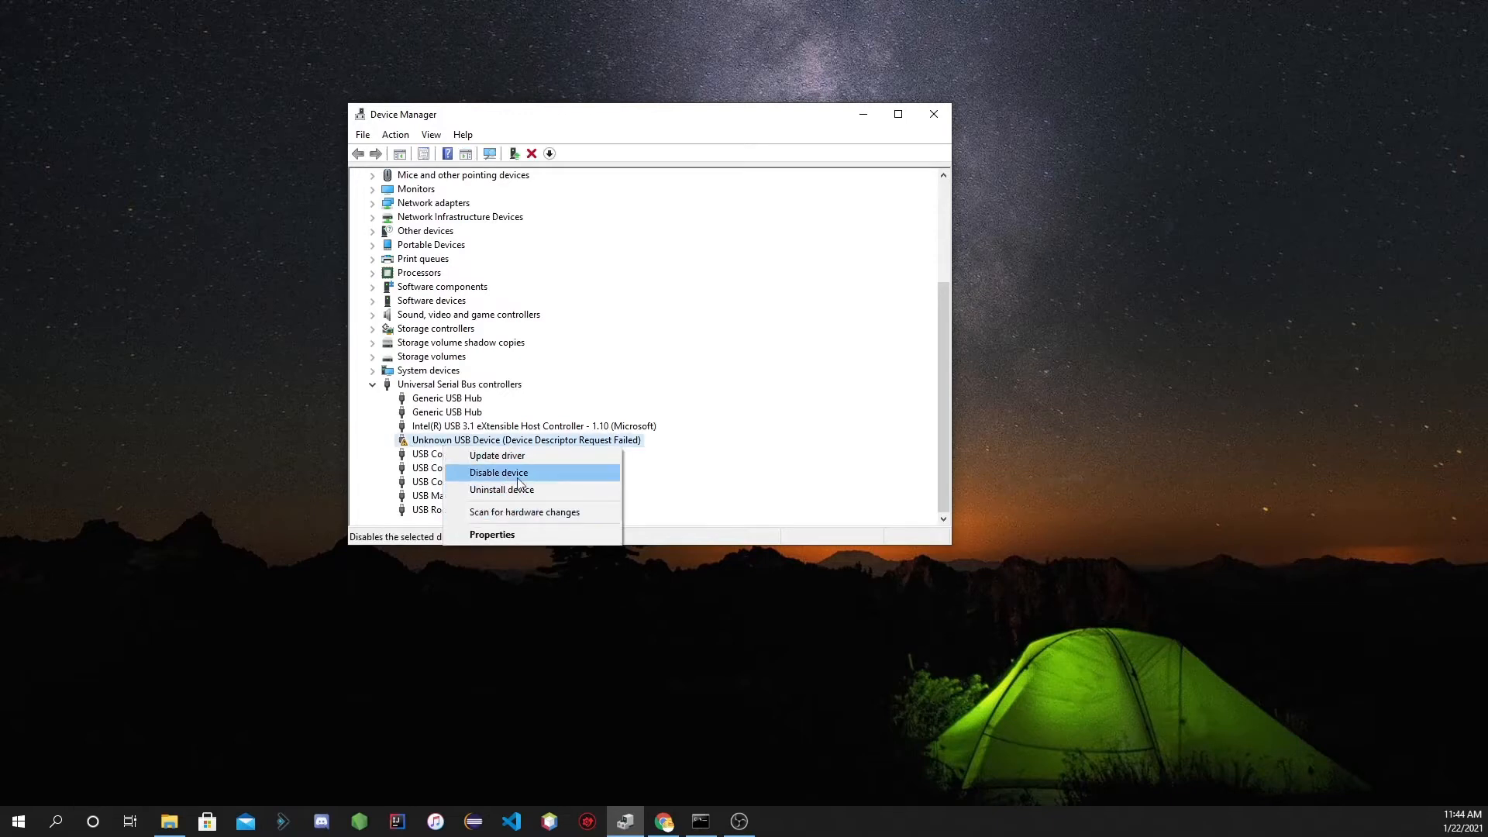
{"action": "mouse_move", "coordinate": [512, 490]}
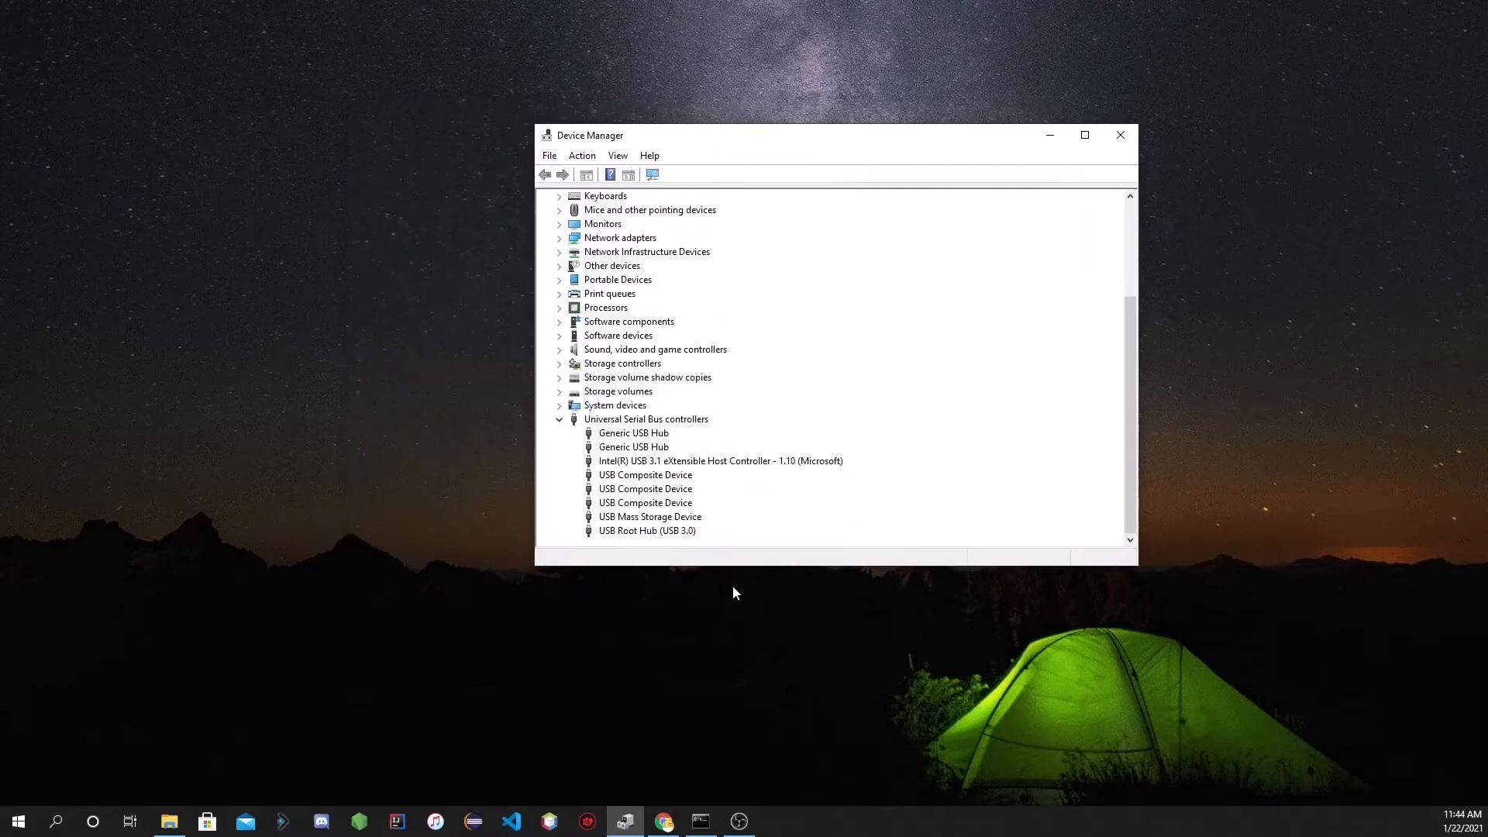
{"action": "mouse_move", "coordinate": [607, 466]}
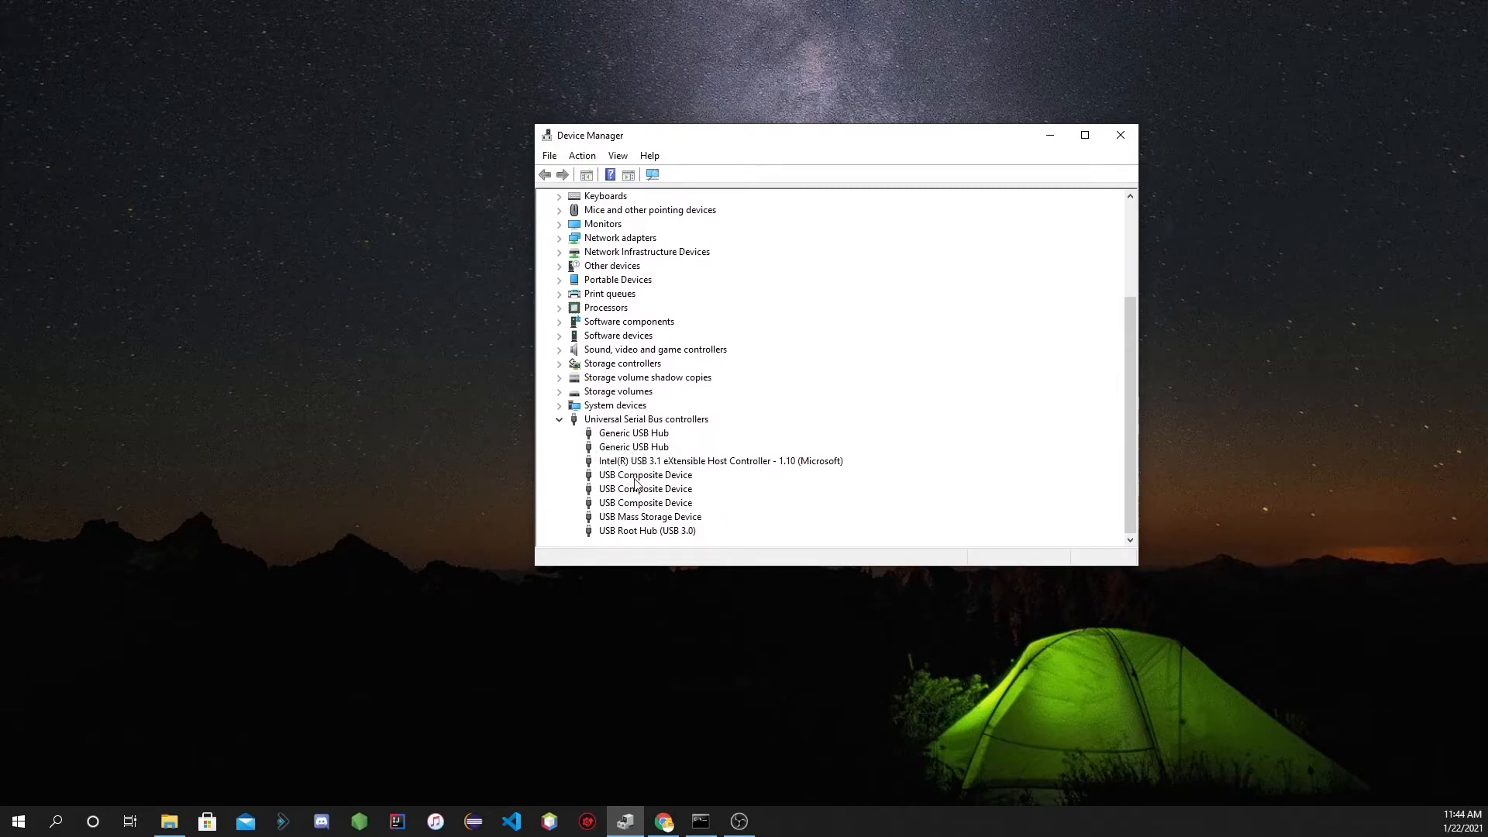
{"action": "right_click", "coordinate": [644, 474]}
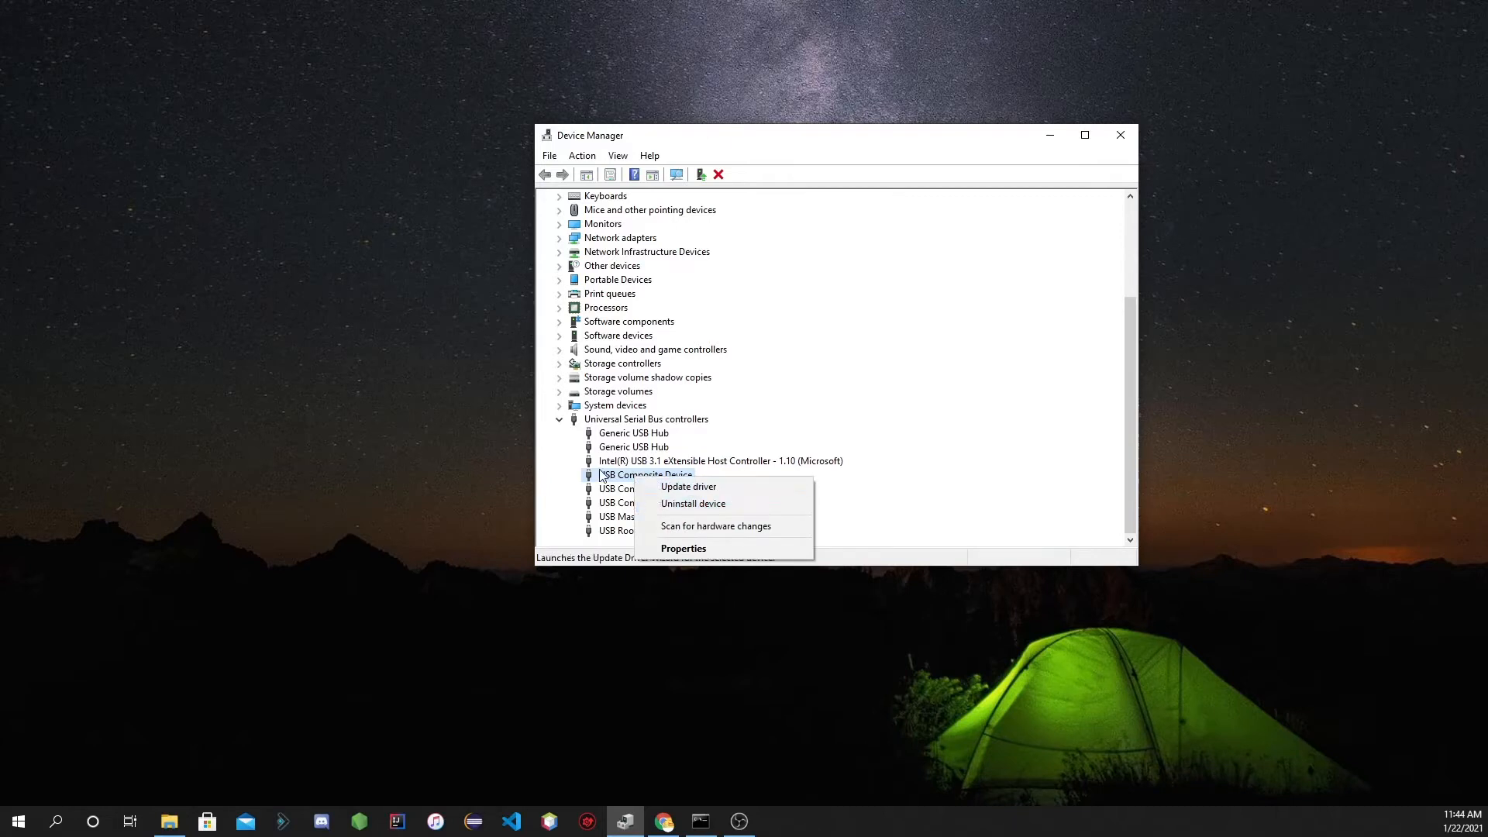
{"action": "left_click", "coordinate": [582, 155]}
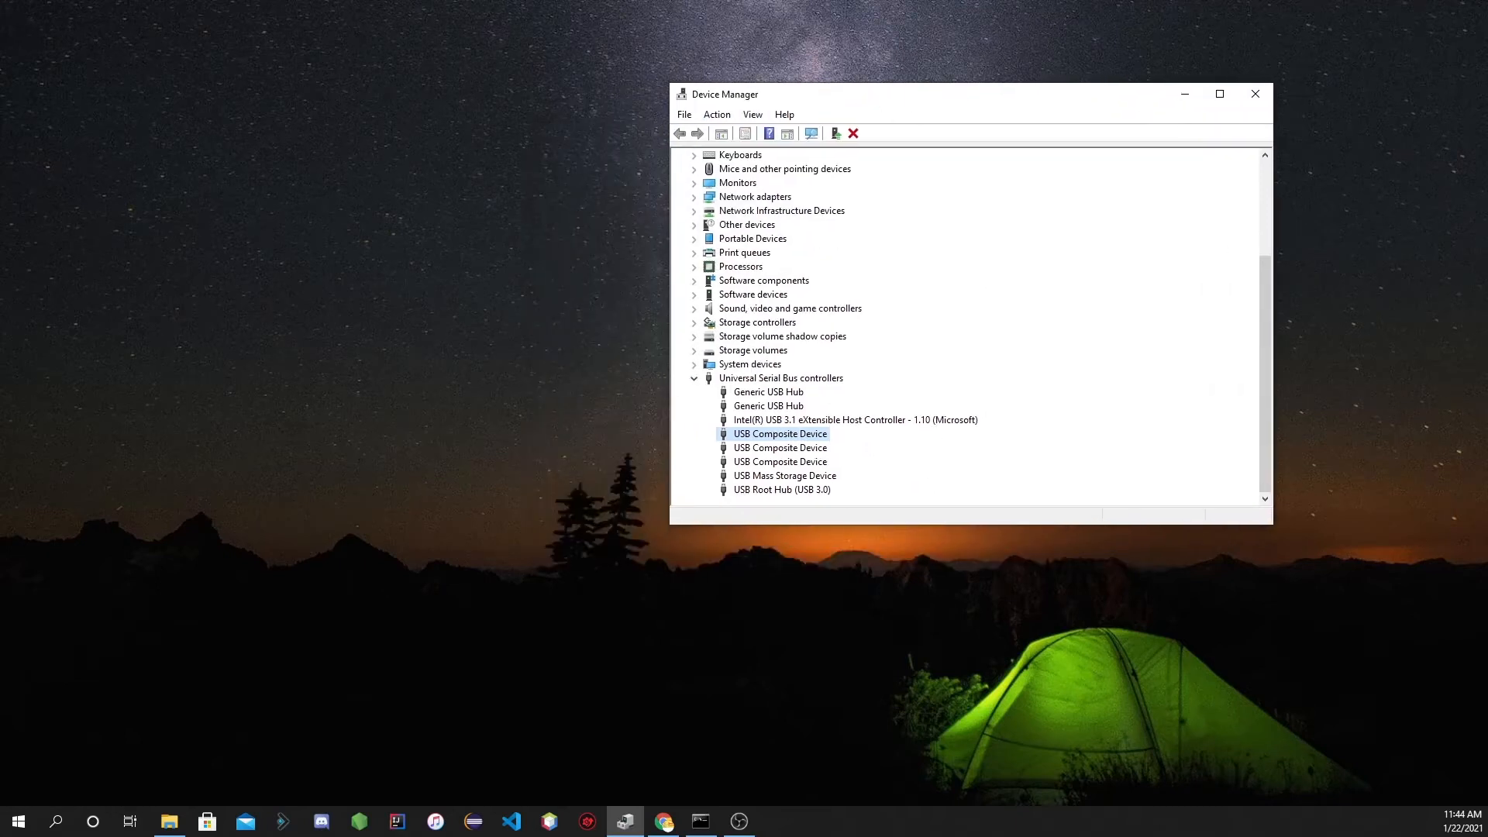
Bring the command window onto screen and search the Start menu for cmd.
{"action": "left_click", "coordinate": [701, 820]}
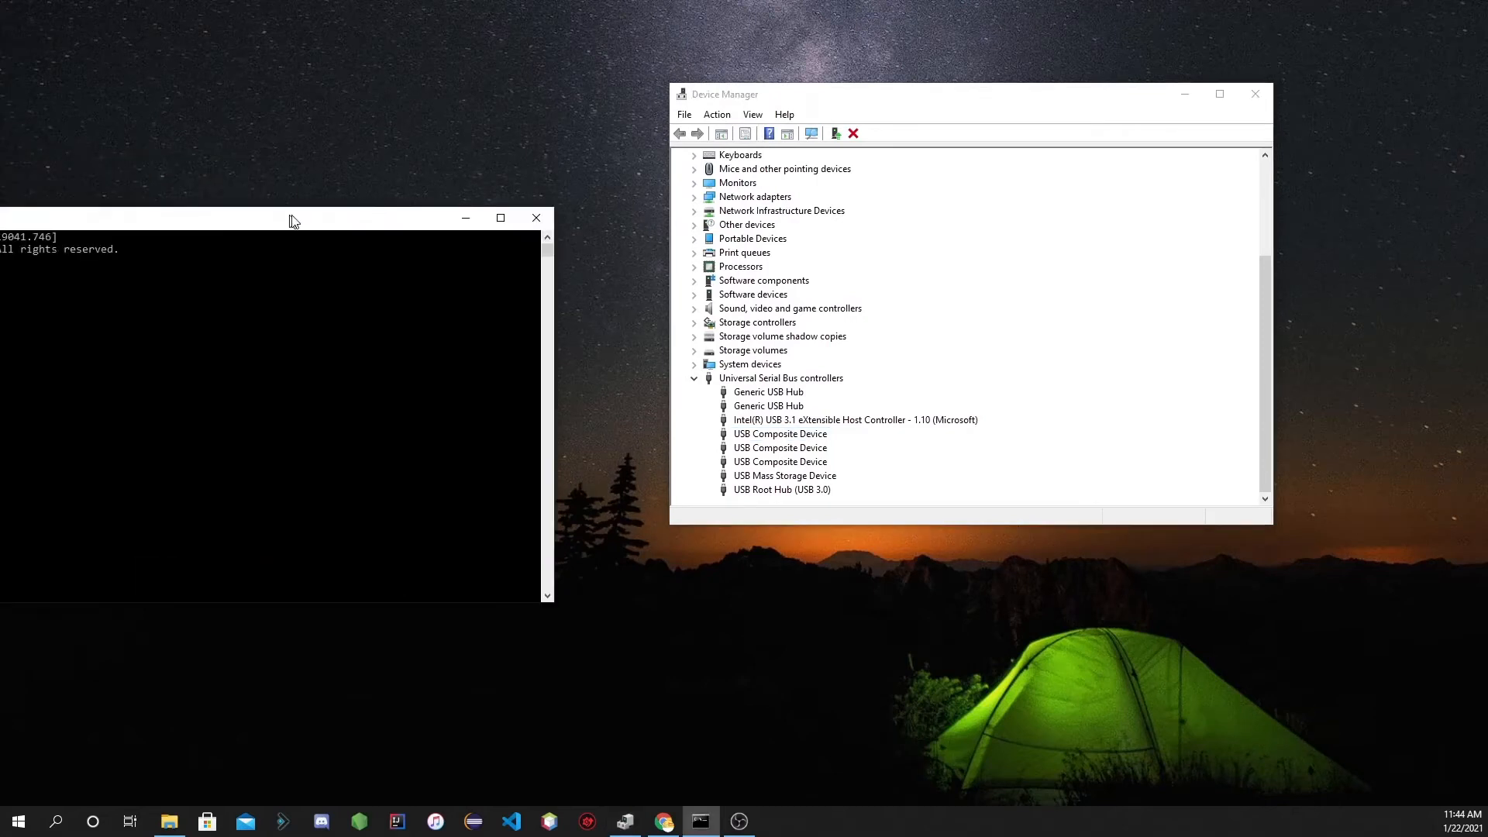
{"action": "left_click_drag", "start_coordinate": [275, 217], "coordinate": [427, 97]}
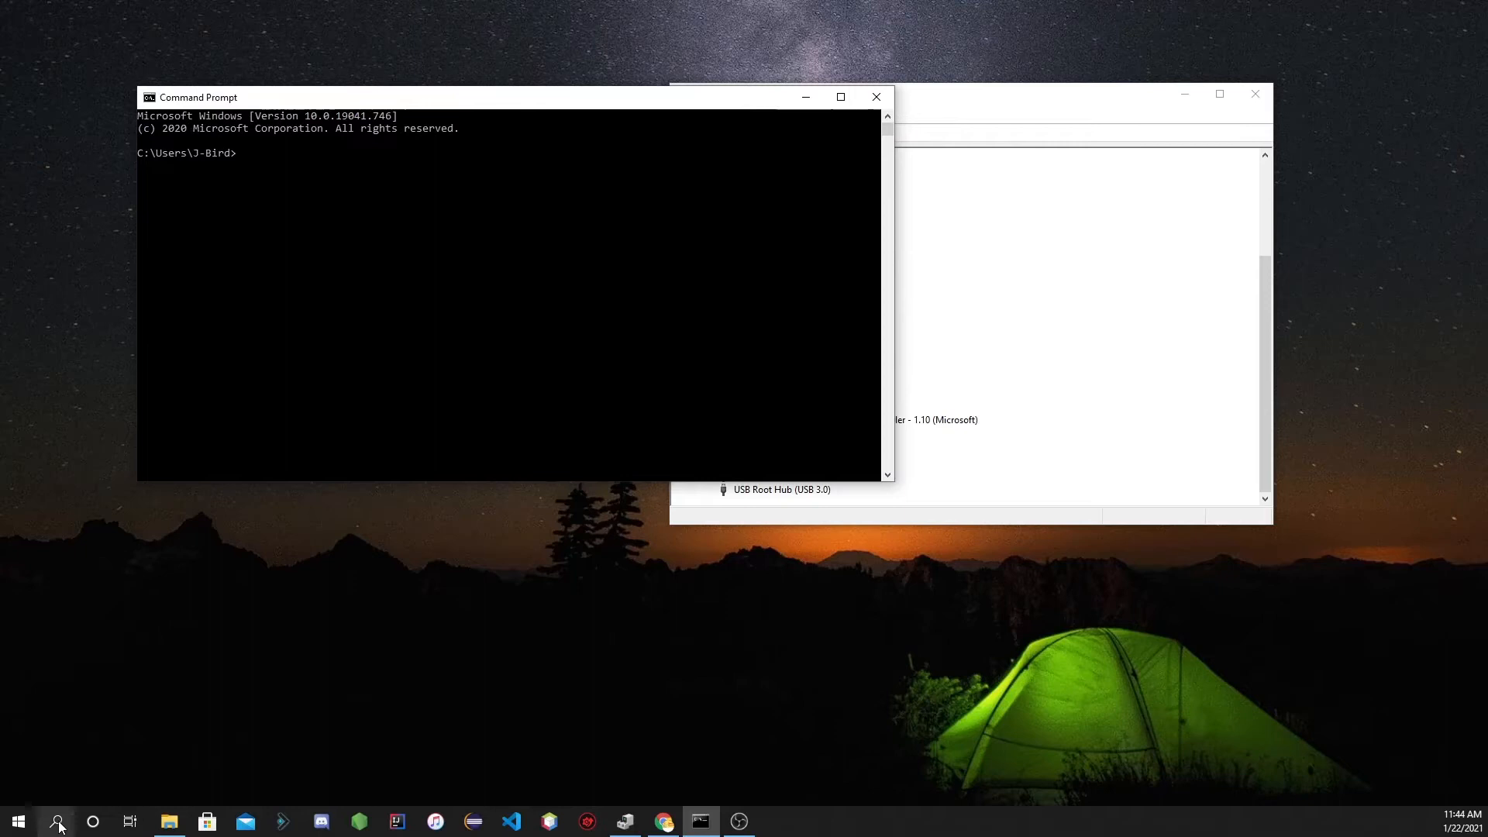
{"action": "left_click", "coordinate": [17, 820]}
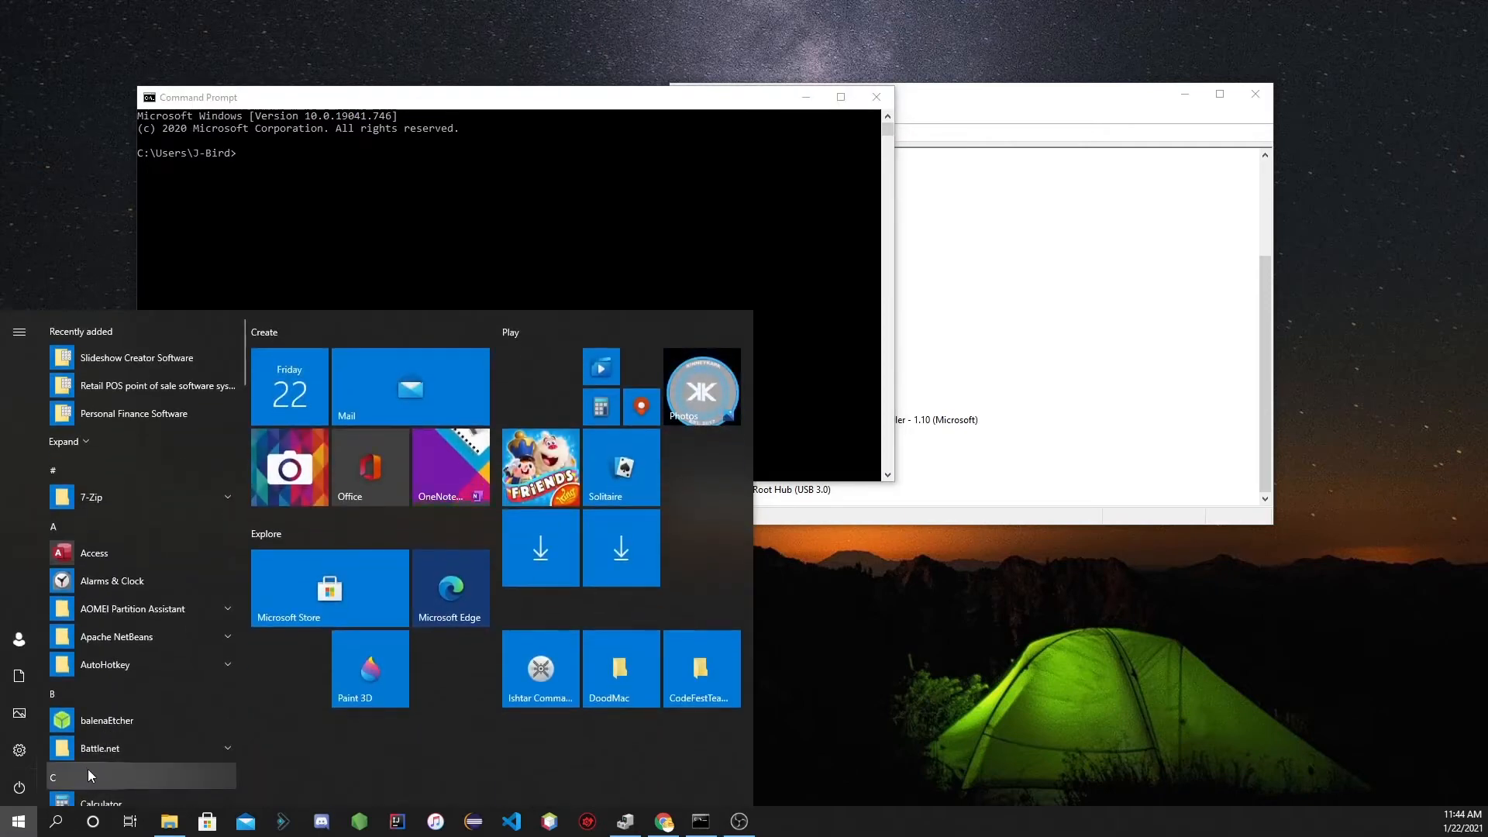
{"action": "type", "text": "cmd"}
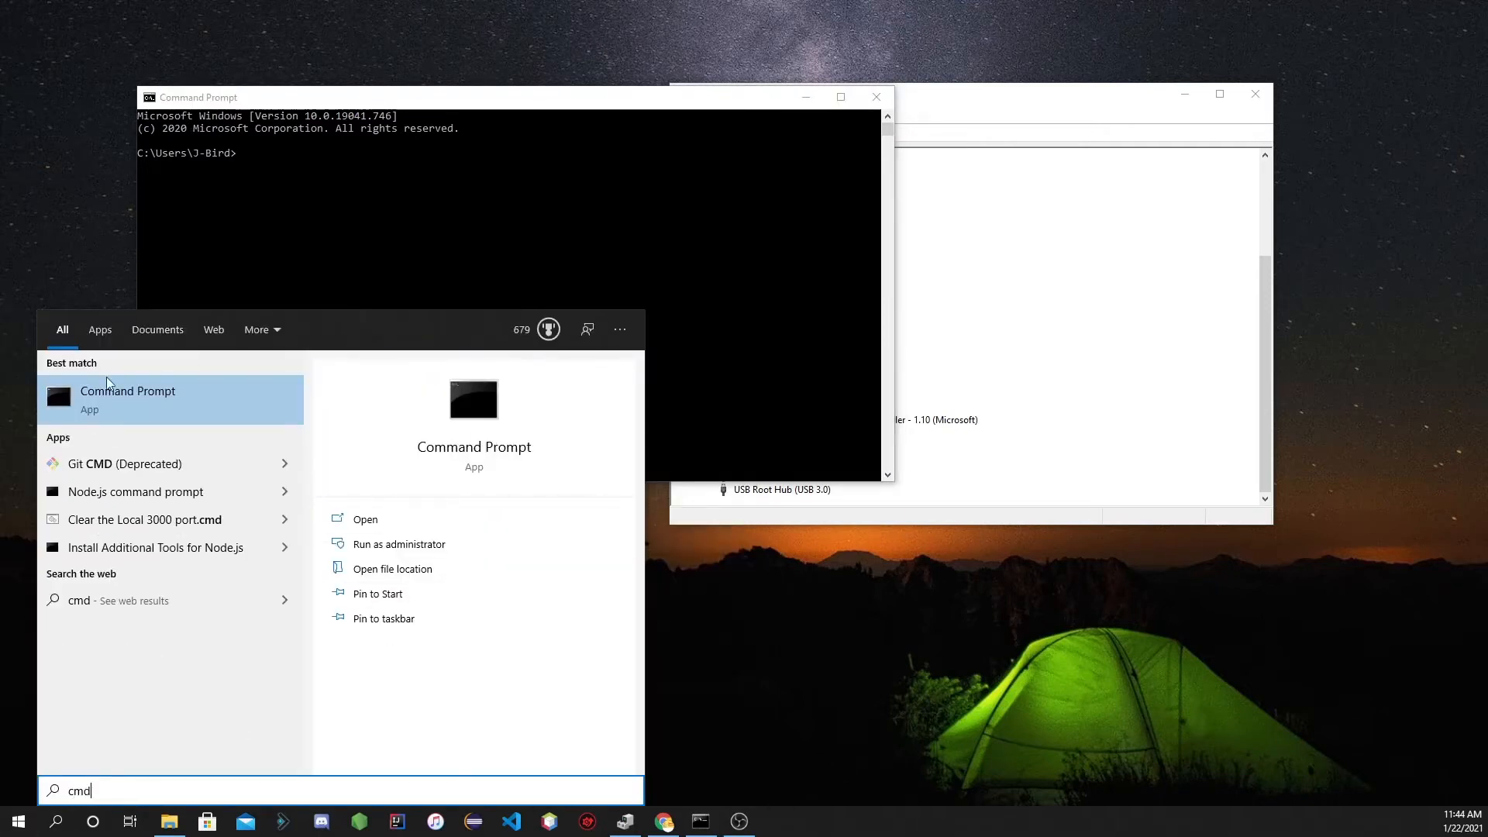
{"action": "mouse_move", "coordinate": [387, 359]}
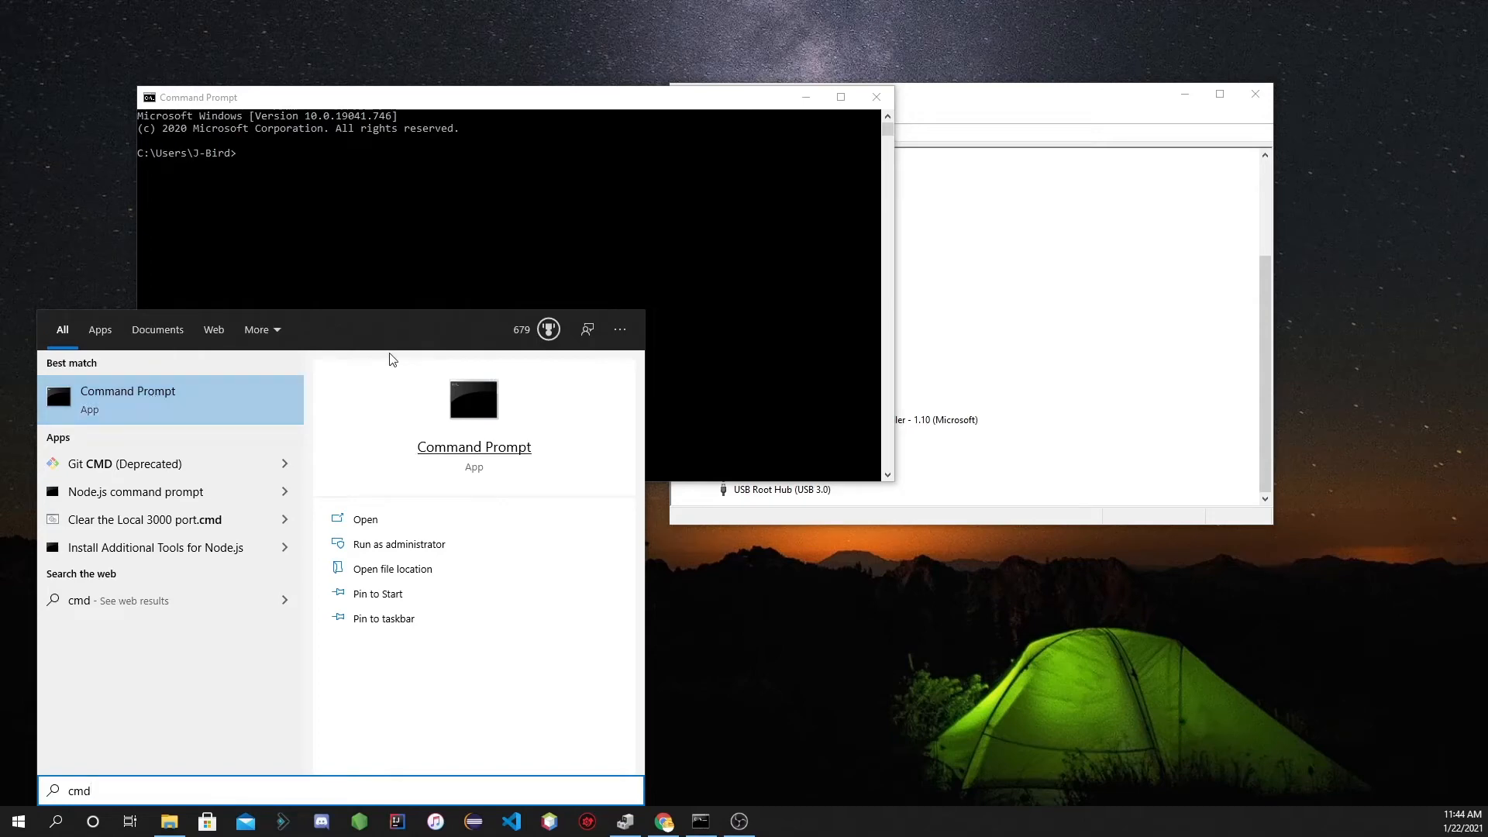
{"action": "mouse_move", "coordinate": [331, 167]}
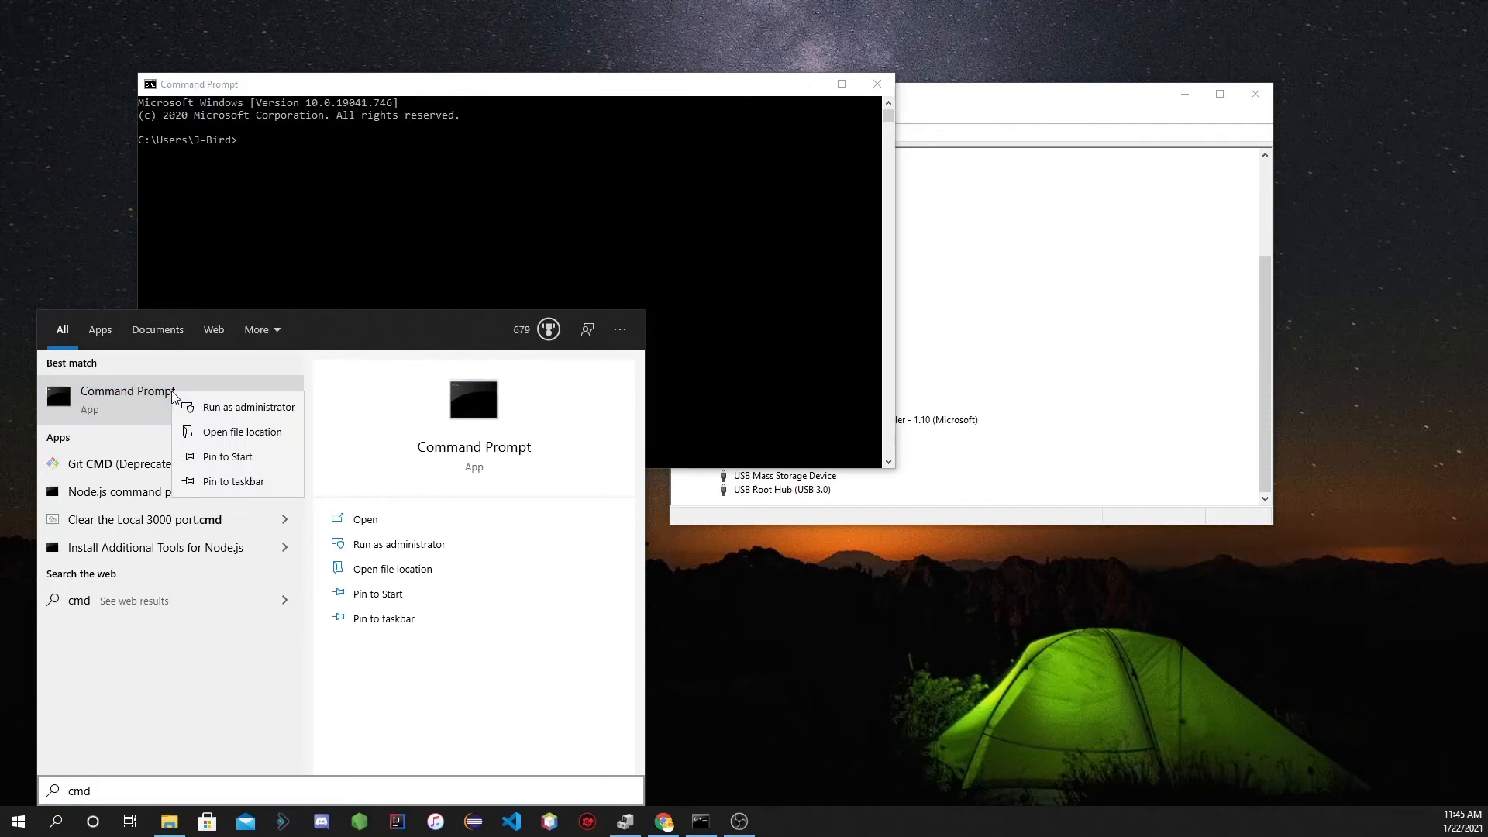
{"action": "mouse_move", "coordinate": [238, 256]}
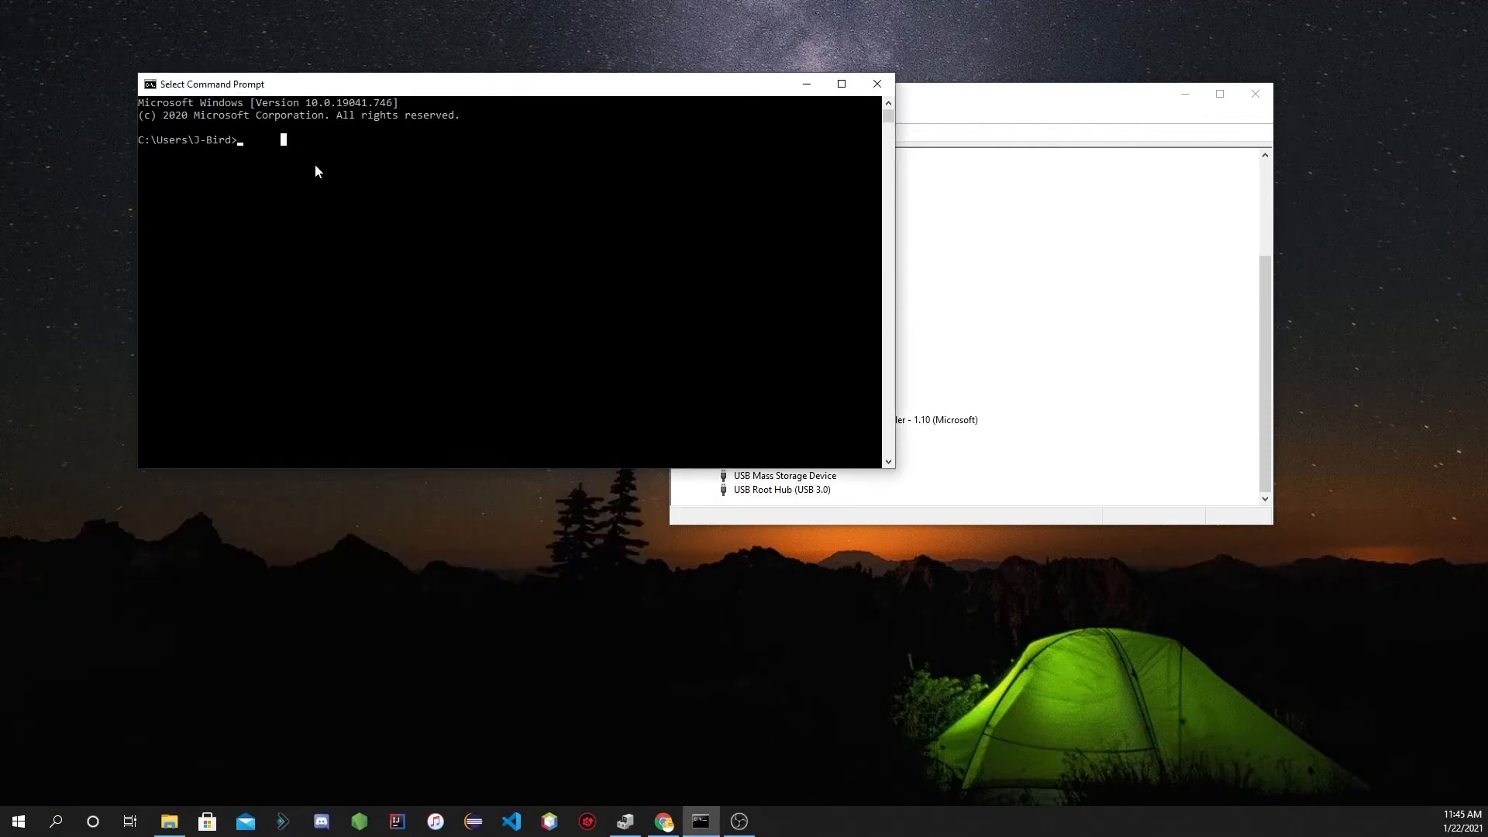
Move the Command Prompt window to the upper left and focus it for input.
{"action": "left_click_drag", "start_coordinate": [512, 84], "coordinate": [436, 56]}
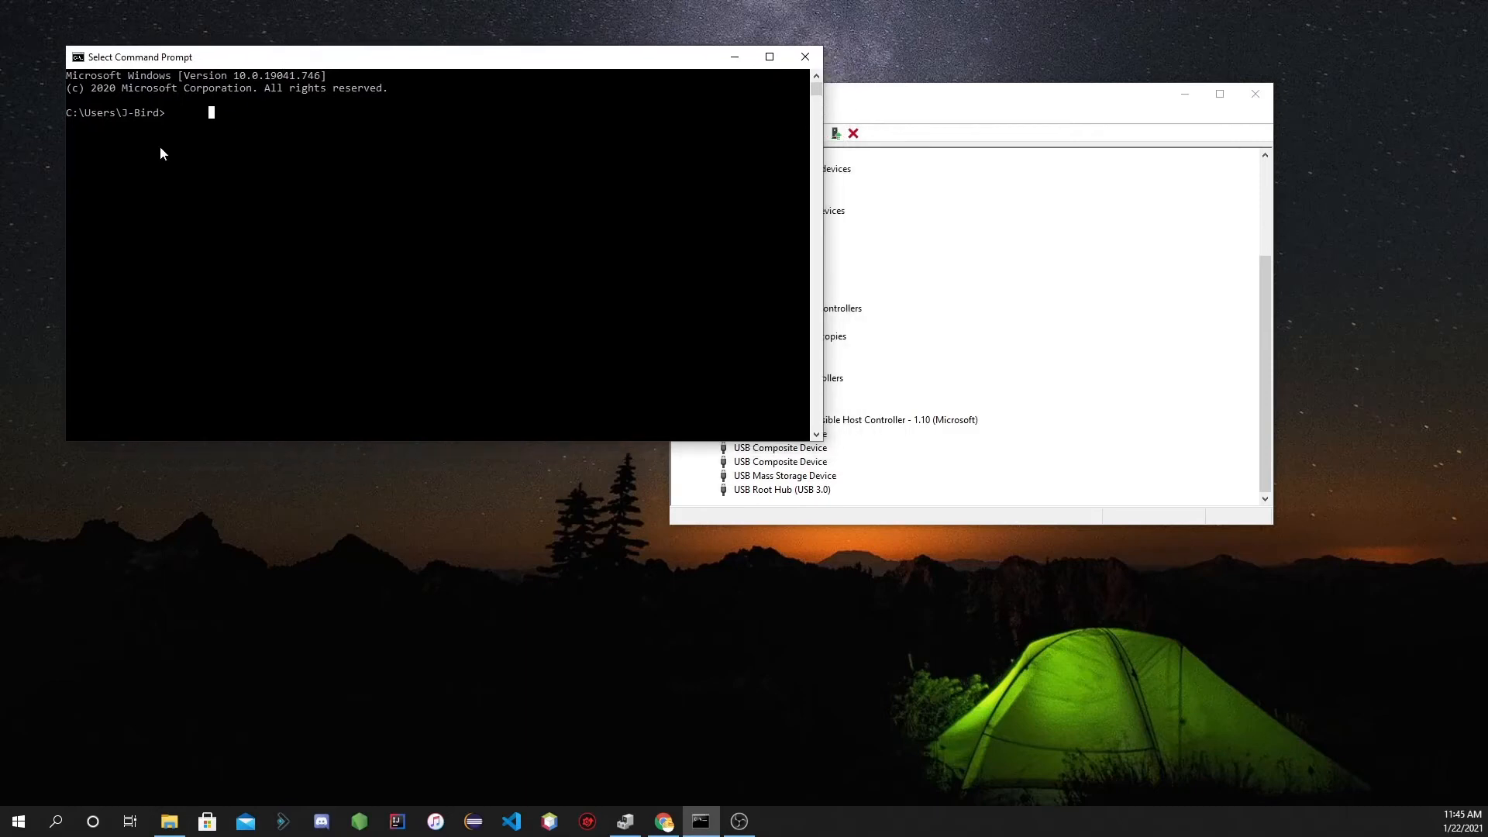
{"action": "mouse_move", "coordinate": [211, 121]}
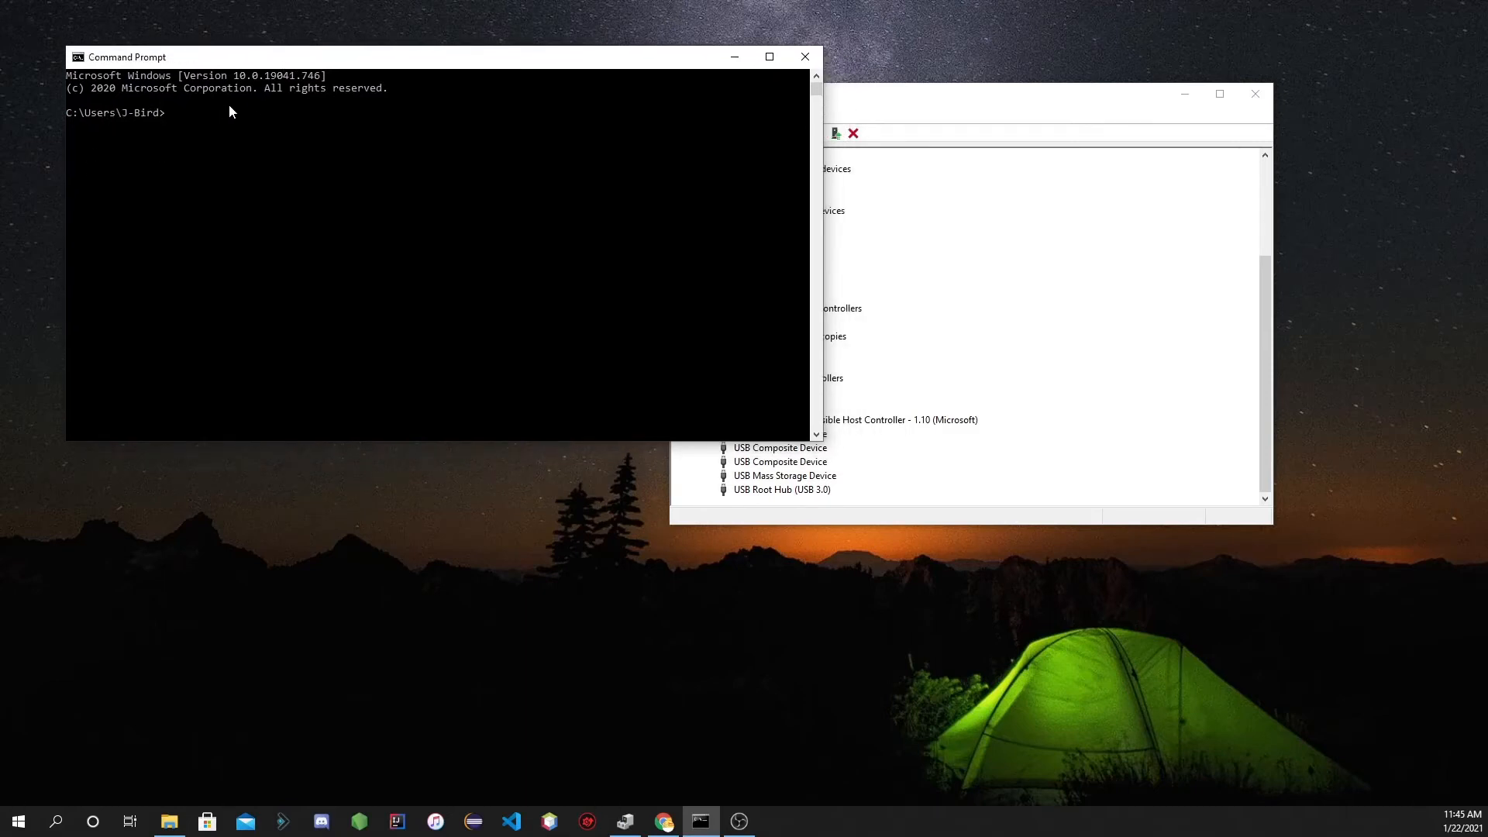
{"action": "left_click", "coordinate": [171, 123]}
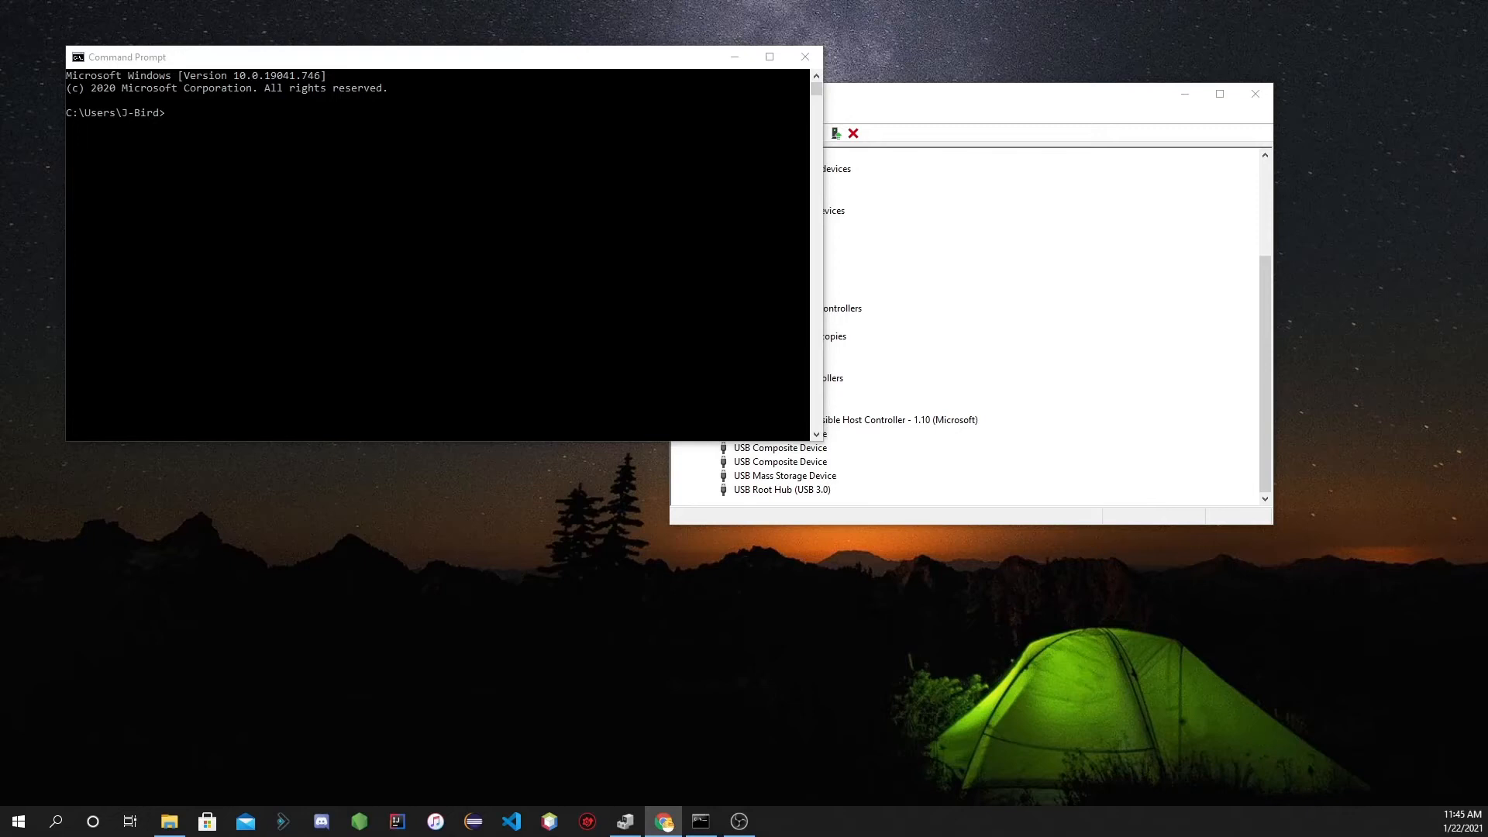
{"action": "mouse_move", "coordinate": [121, 385]}
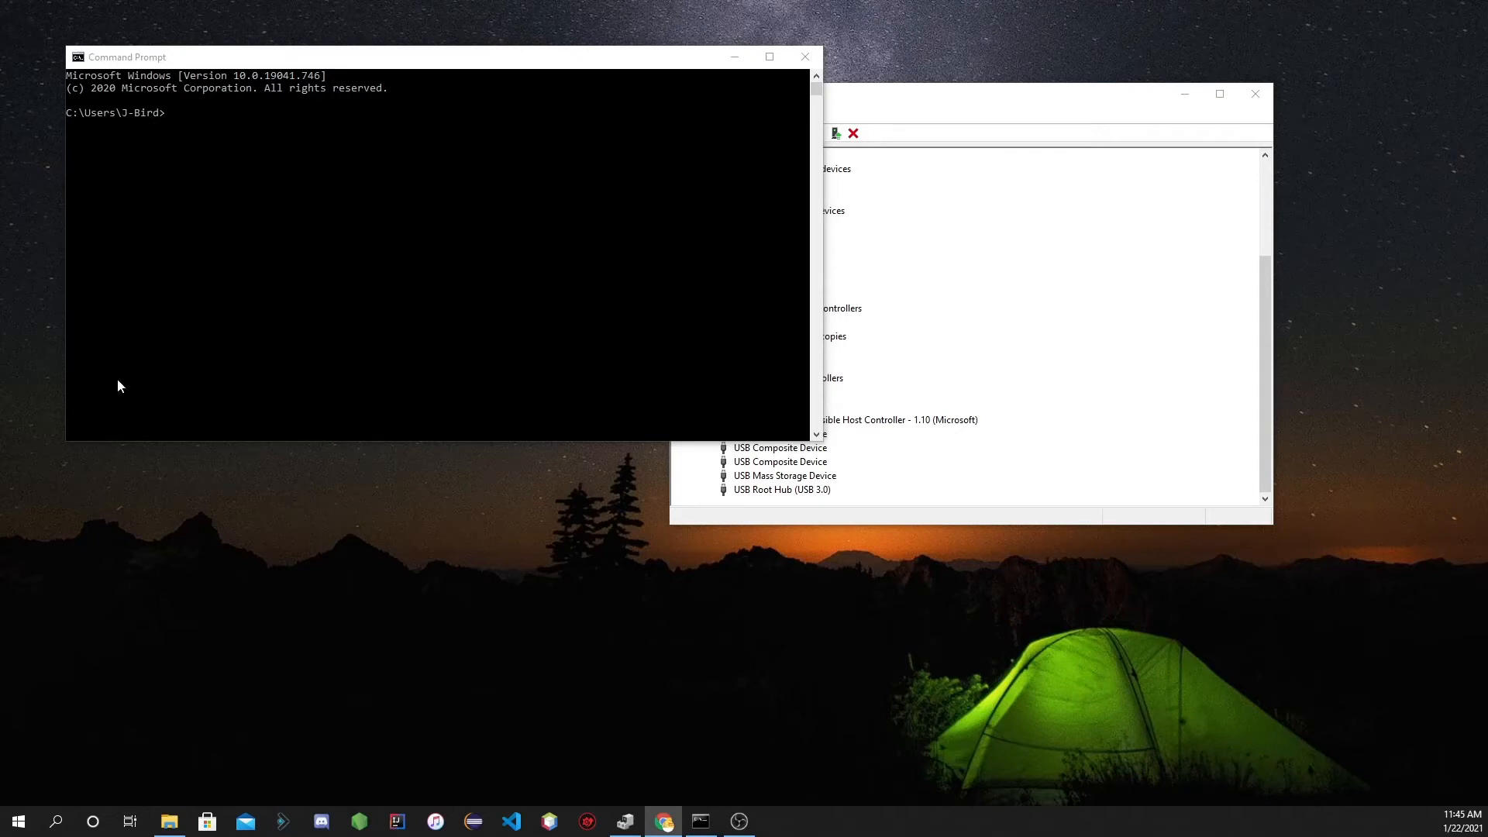
Run set devmgr_show_nonpresent_devices=1 at the prompt.
{"action": "type", "text": "set devmgr_show_nonpresent_devices=1"}
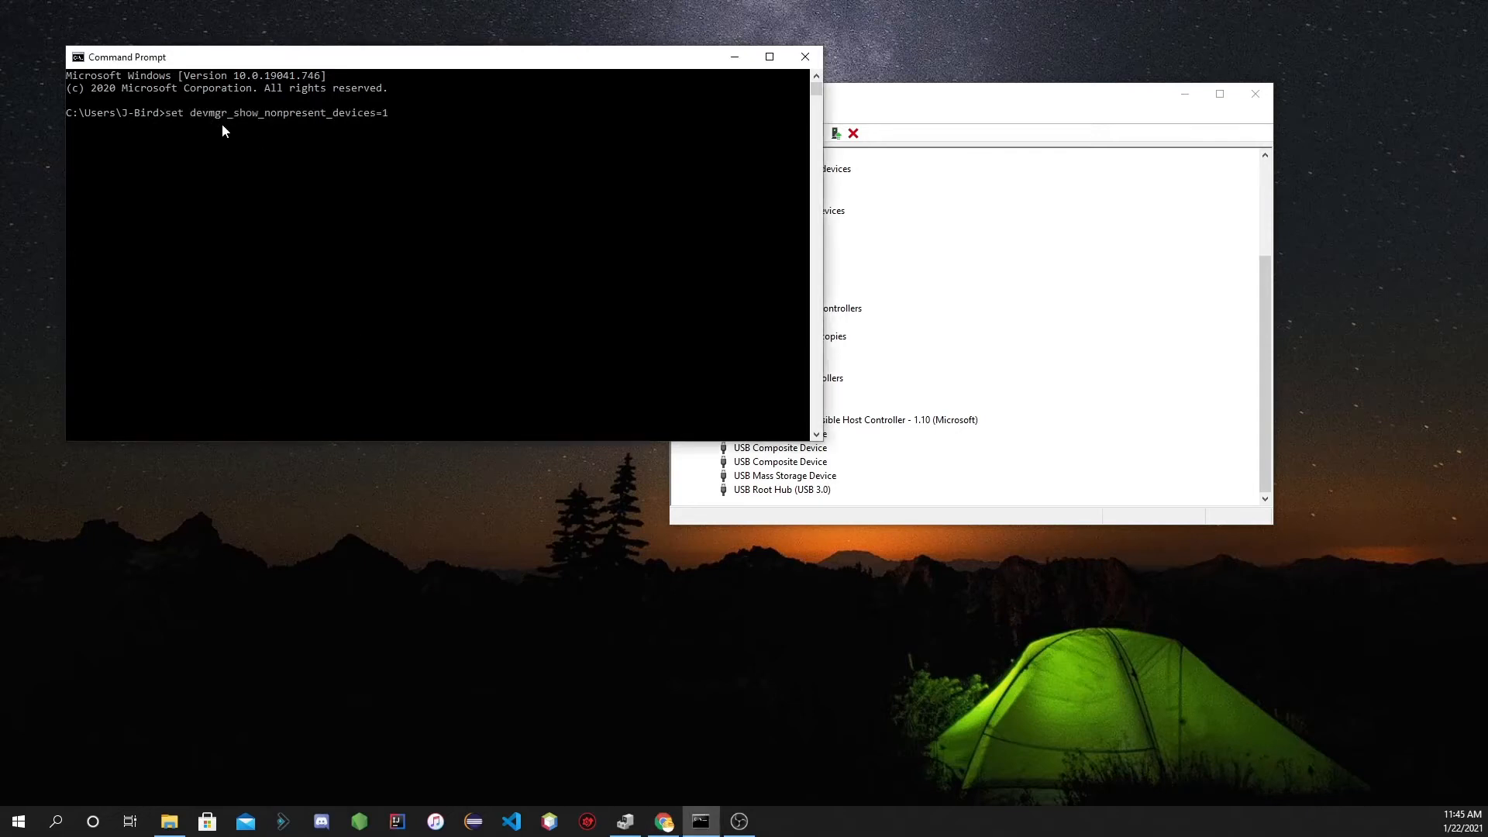
{"action": "mouse_move", "coordinate": [483, 175]}
{"action": "type", "text": "0"}
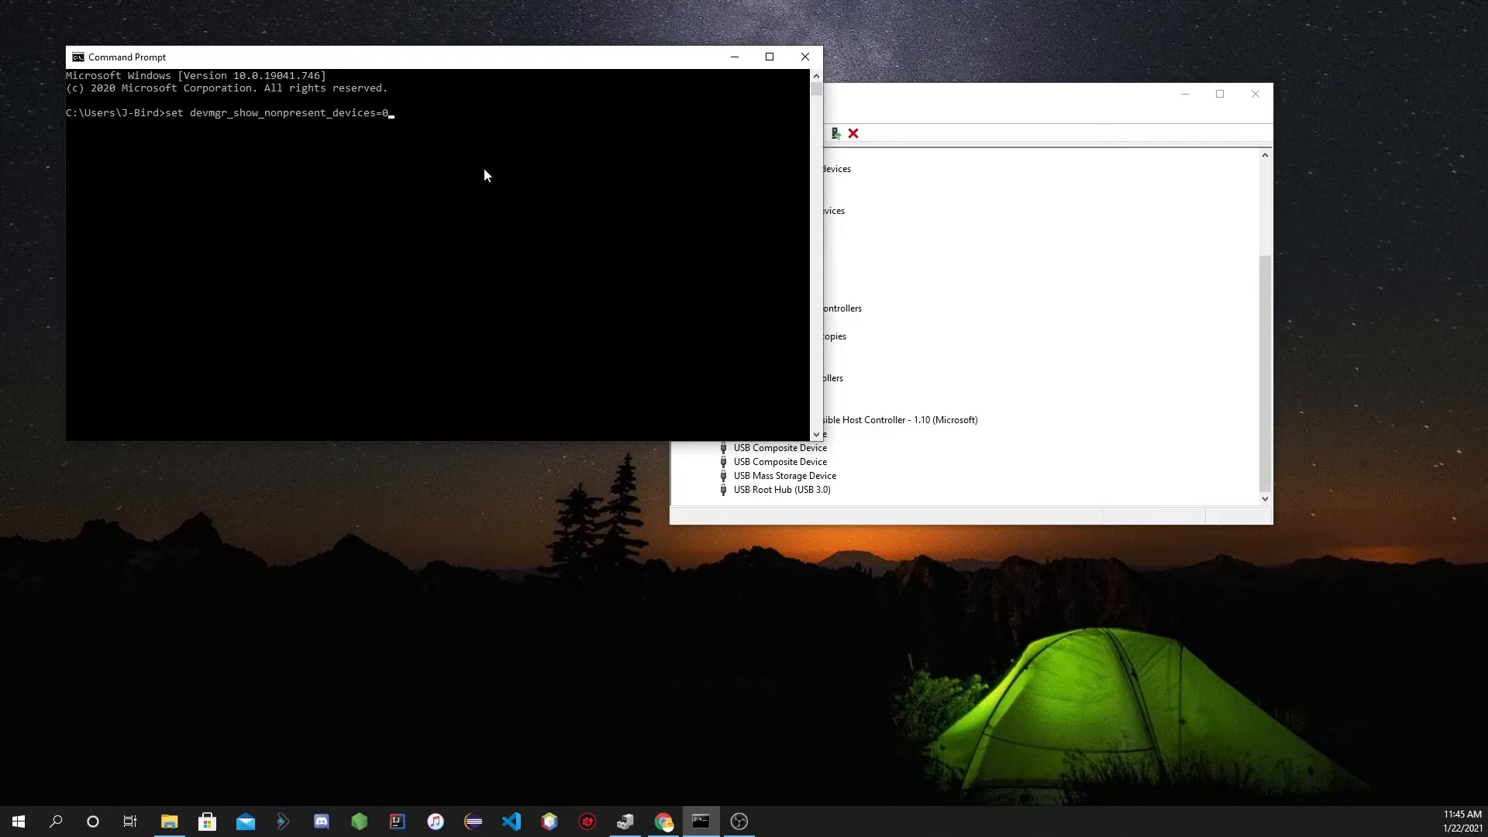
{"action": "type", "text": "1"}
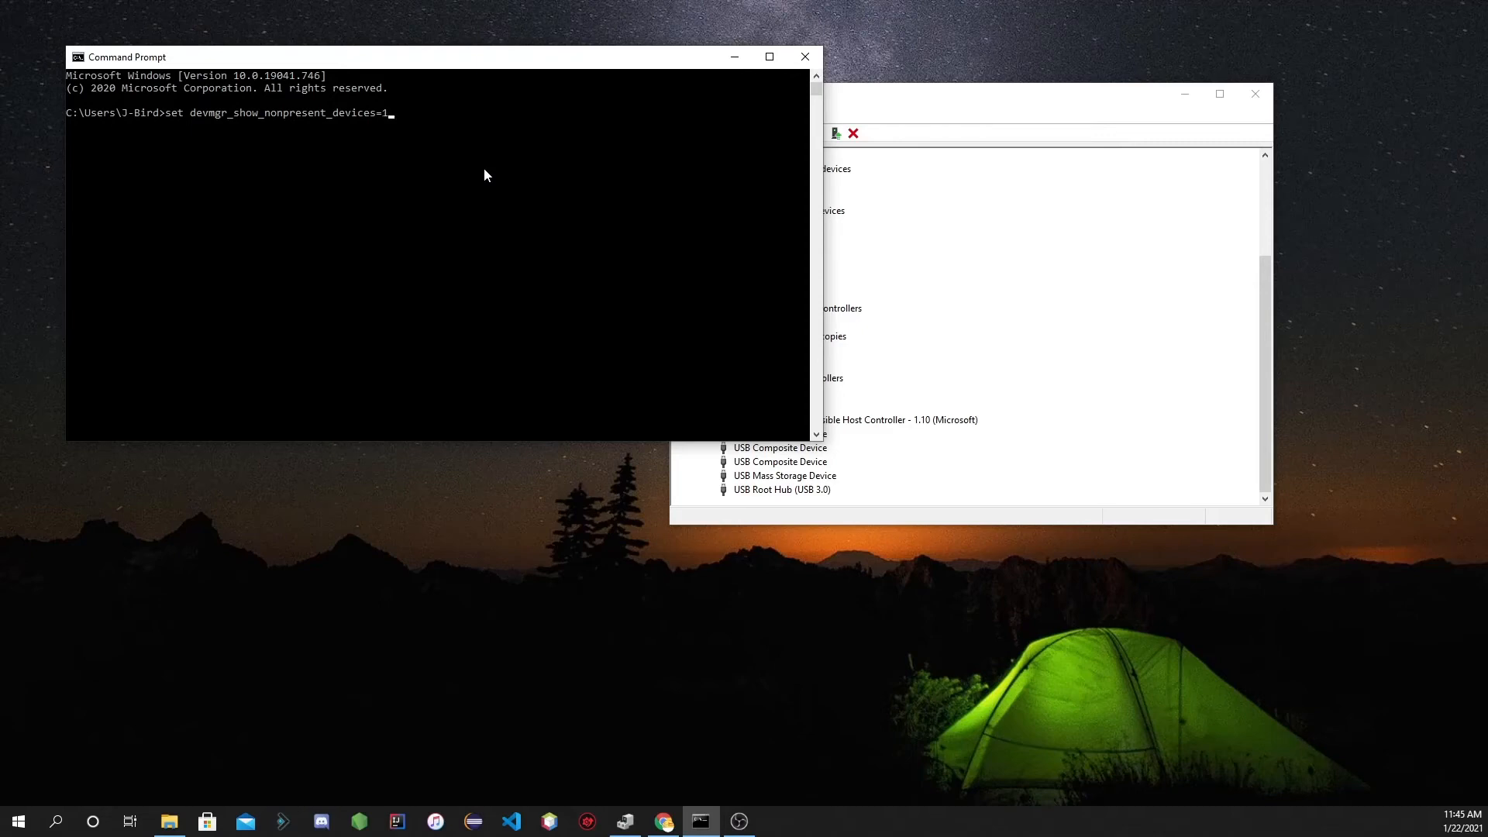
{"action": "key", "text": "Return"}
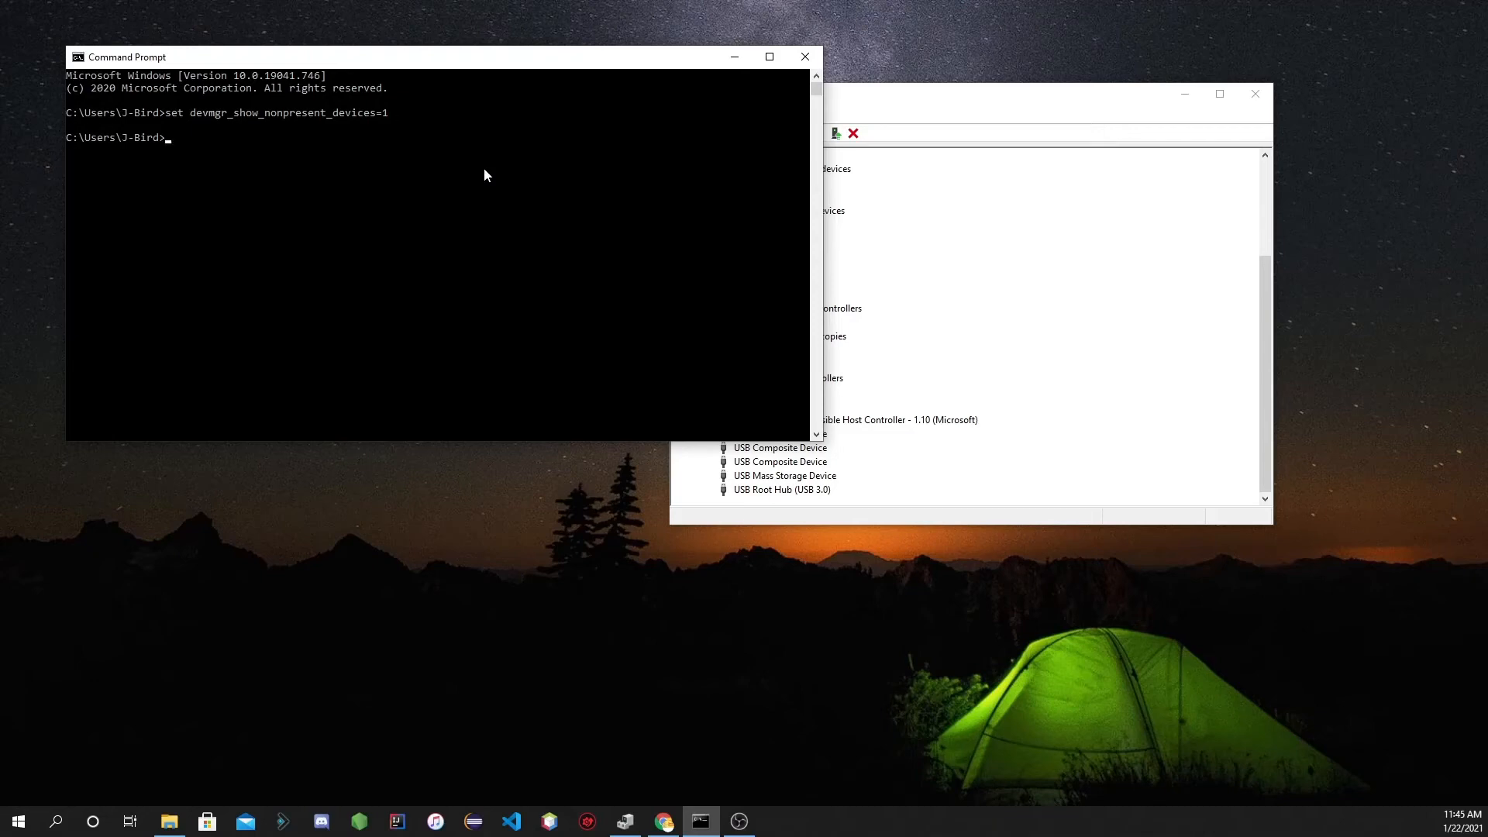
{"action": "mouse_move", "coordinate": [180, 155]}
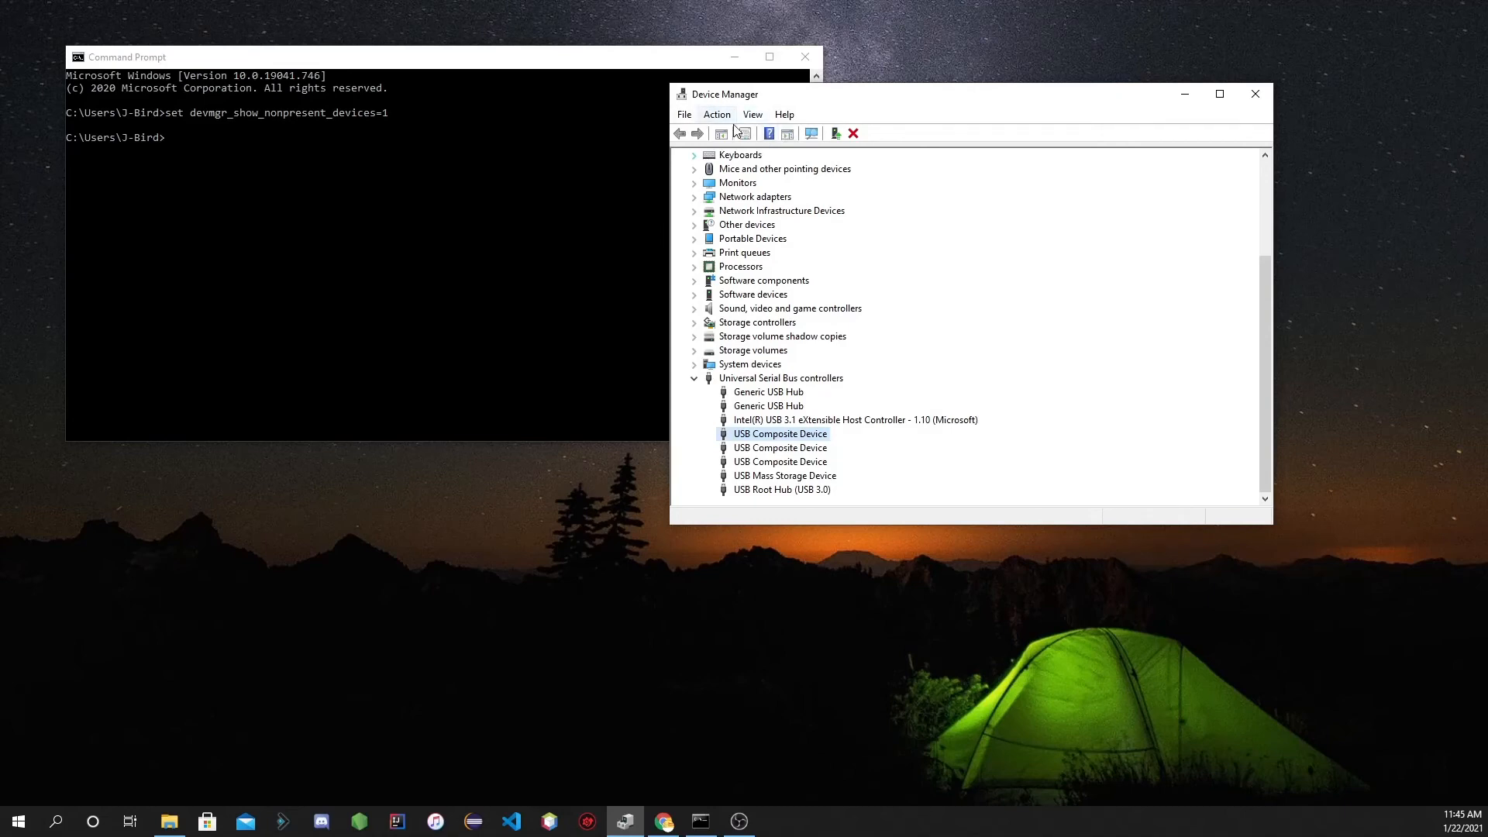
Enable View > Show hidden devices and bring up options for the first USB Composite Device.
{"action": "left_click", "coordinate": [752, 114]}
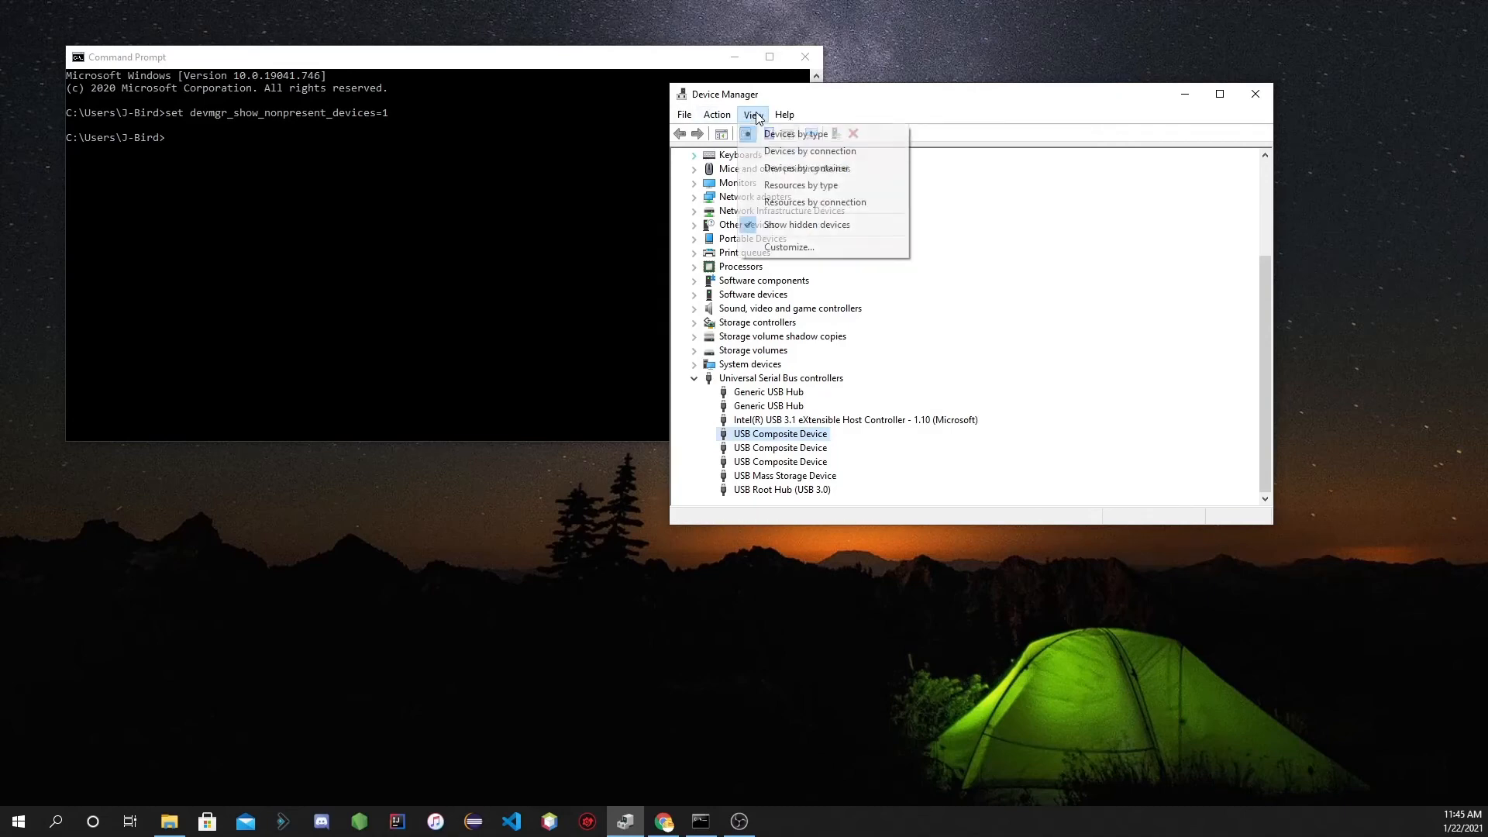
{"action": "mouse_move", "coordinate": [797, 224]}
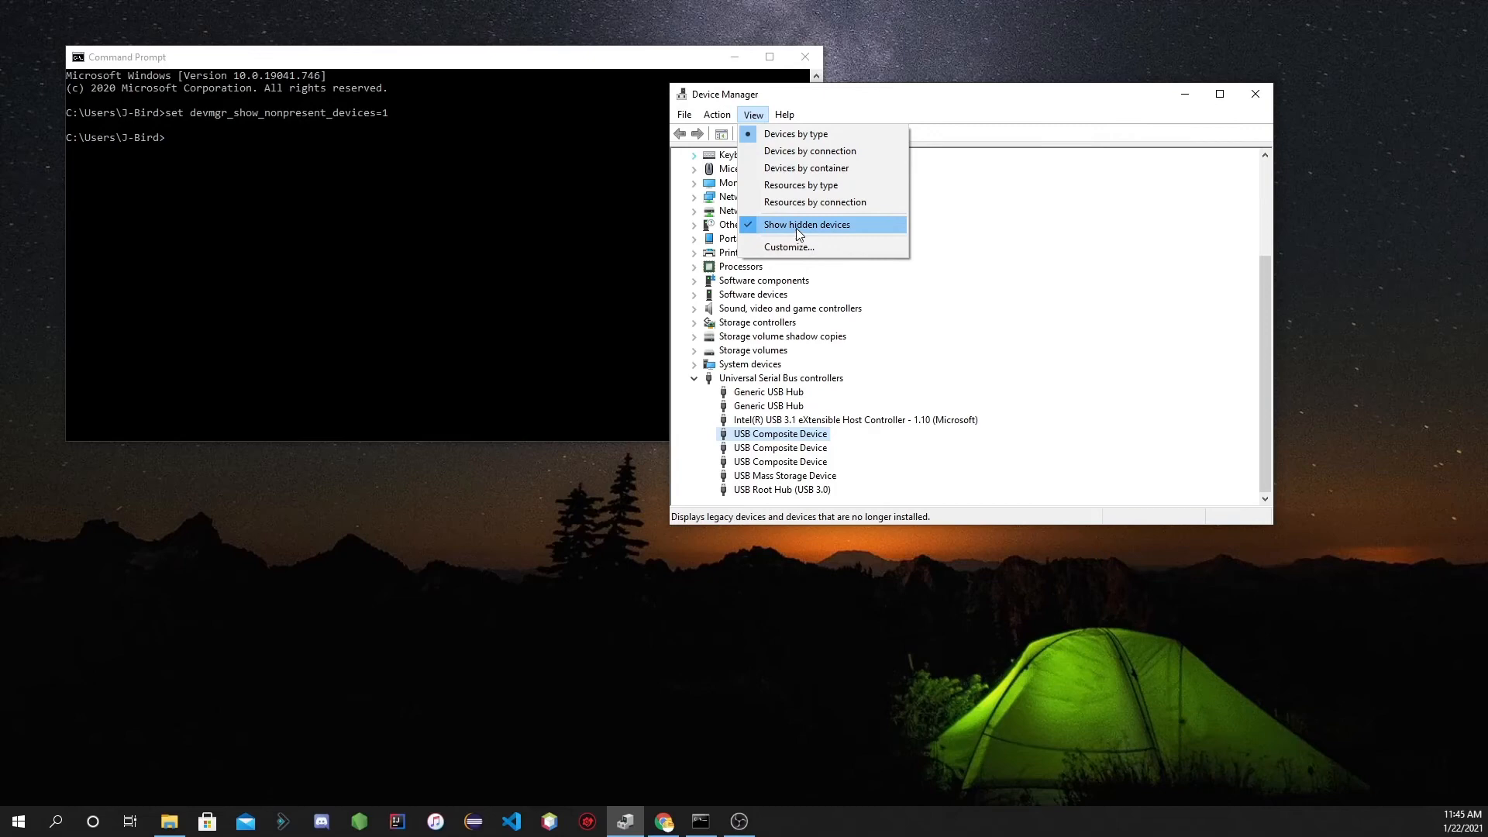
{"action": "left_click", "coordinate": [806, 224]}
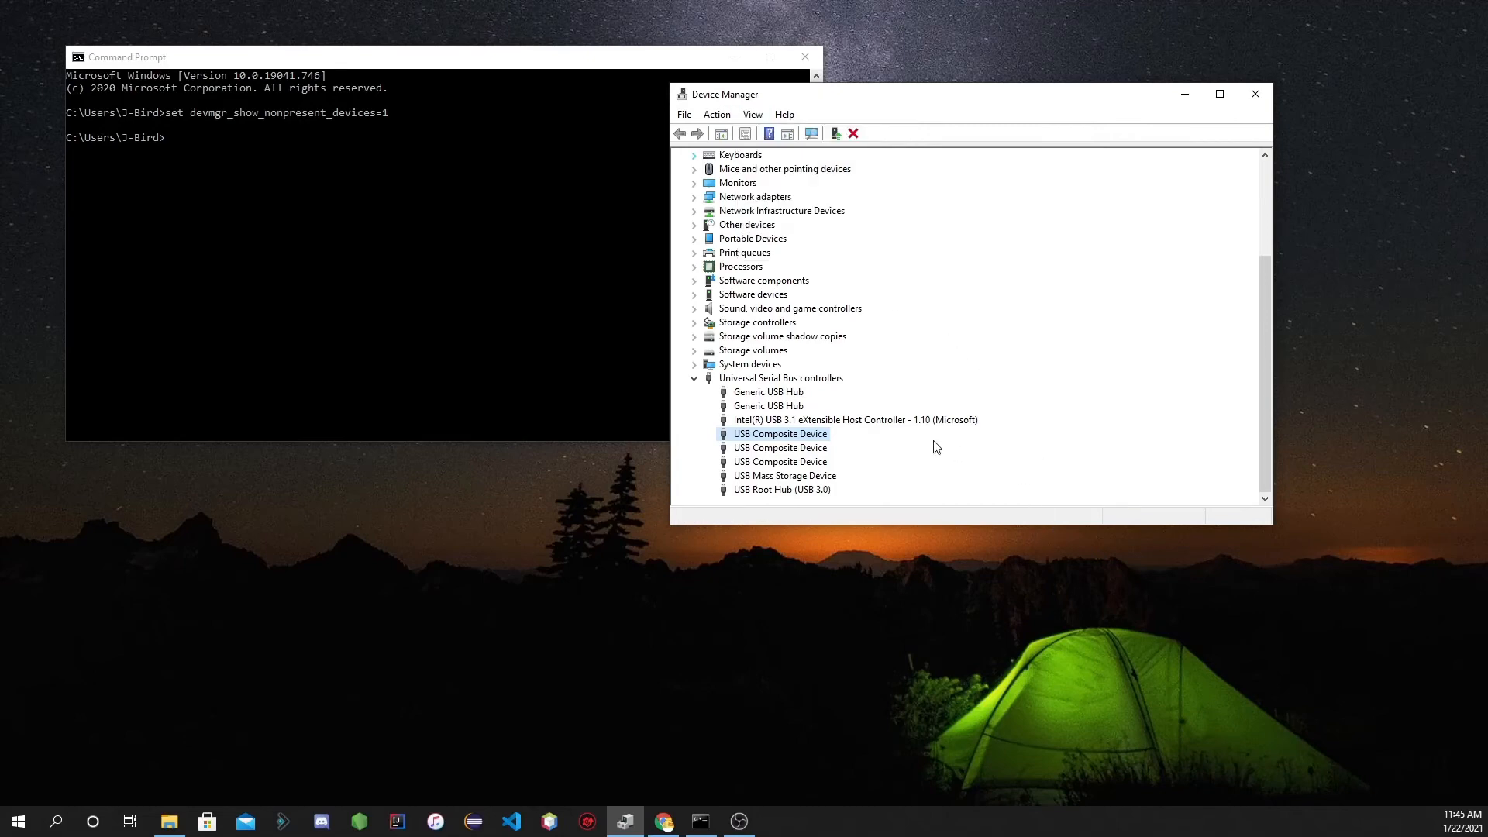
{"action": "mouse_move", "coordinate": [818, 491]}
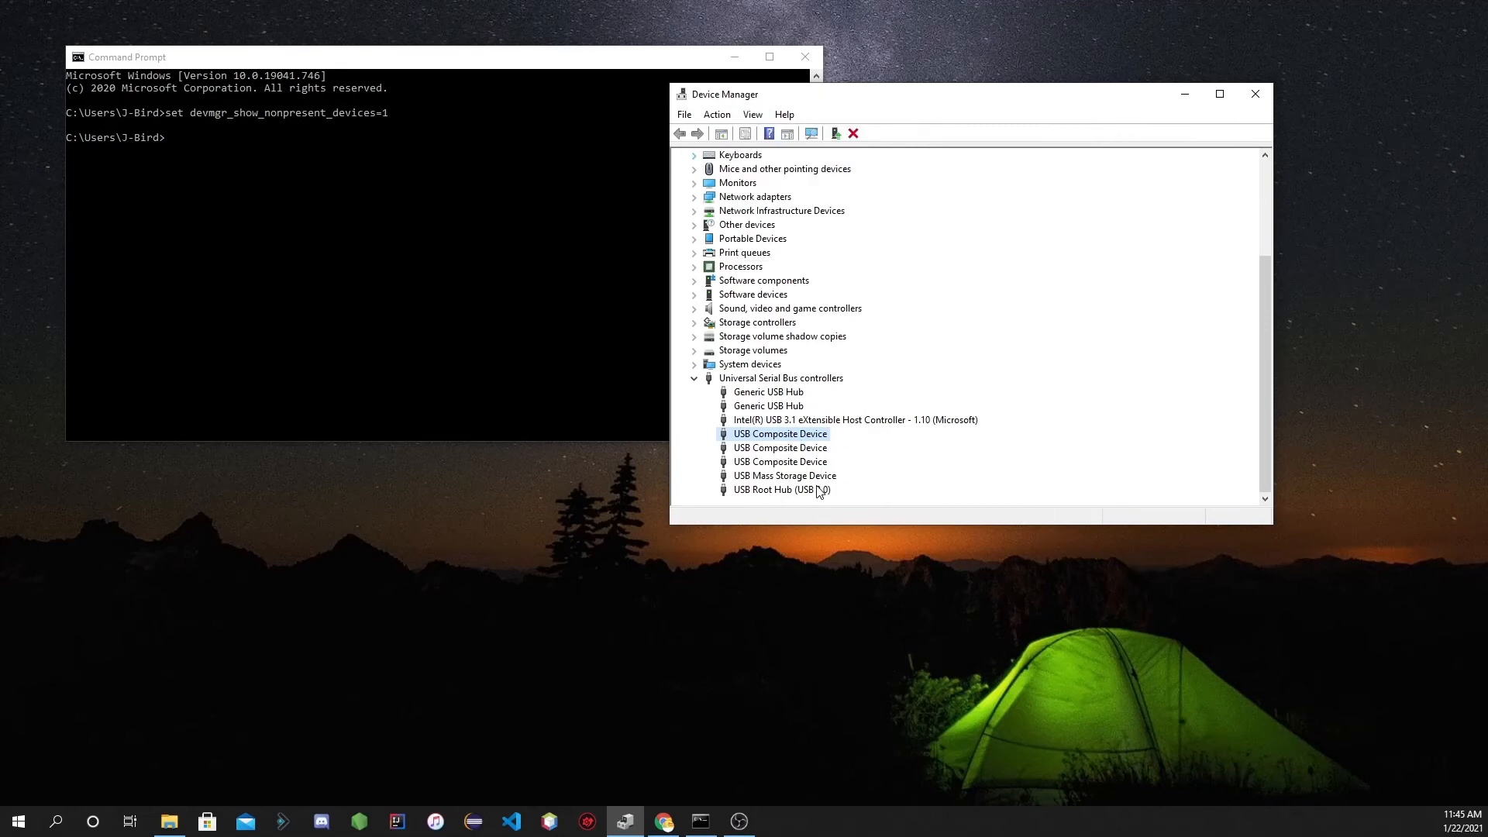
{"action": "mouse_move", "coordinate": [766, 419]}
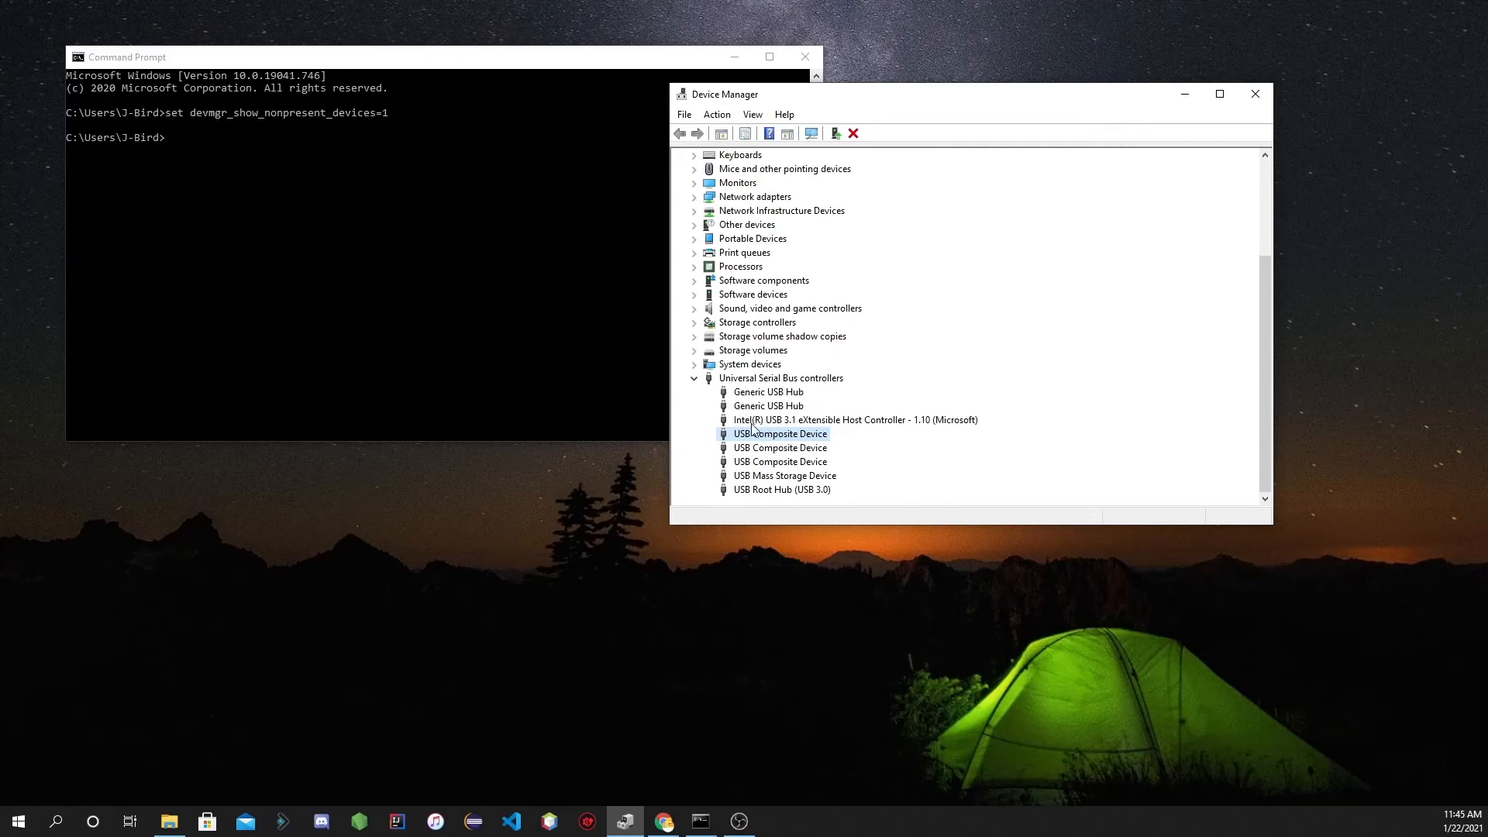
{"action": "right_click", "coordinate": [768, 405]}
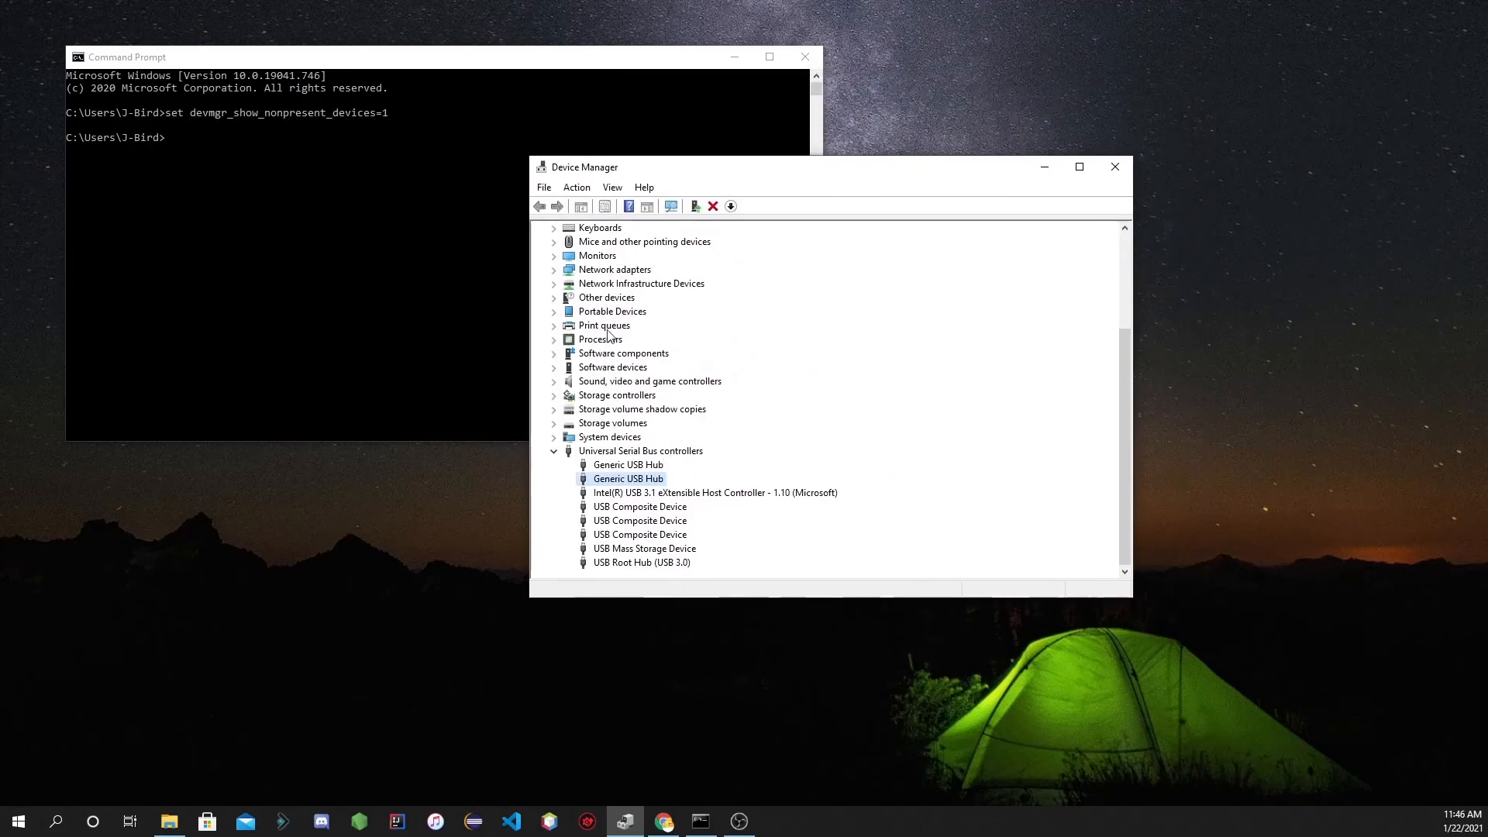
Bring up the Action menu to scan for hardware changes.
{"action": "left_click", "coordinate": [575, 186]}
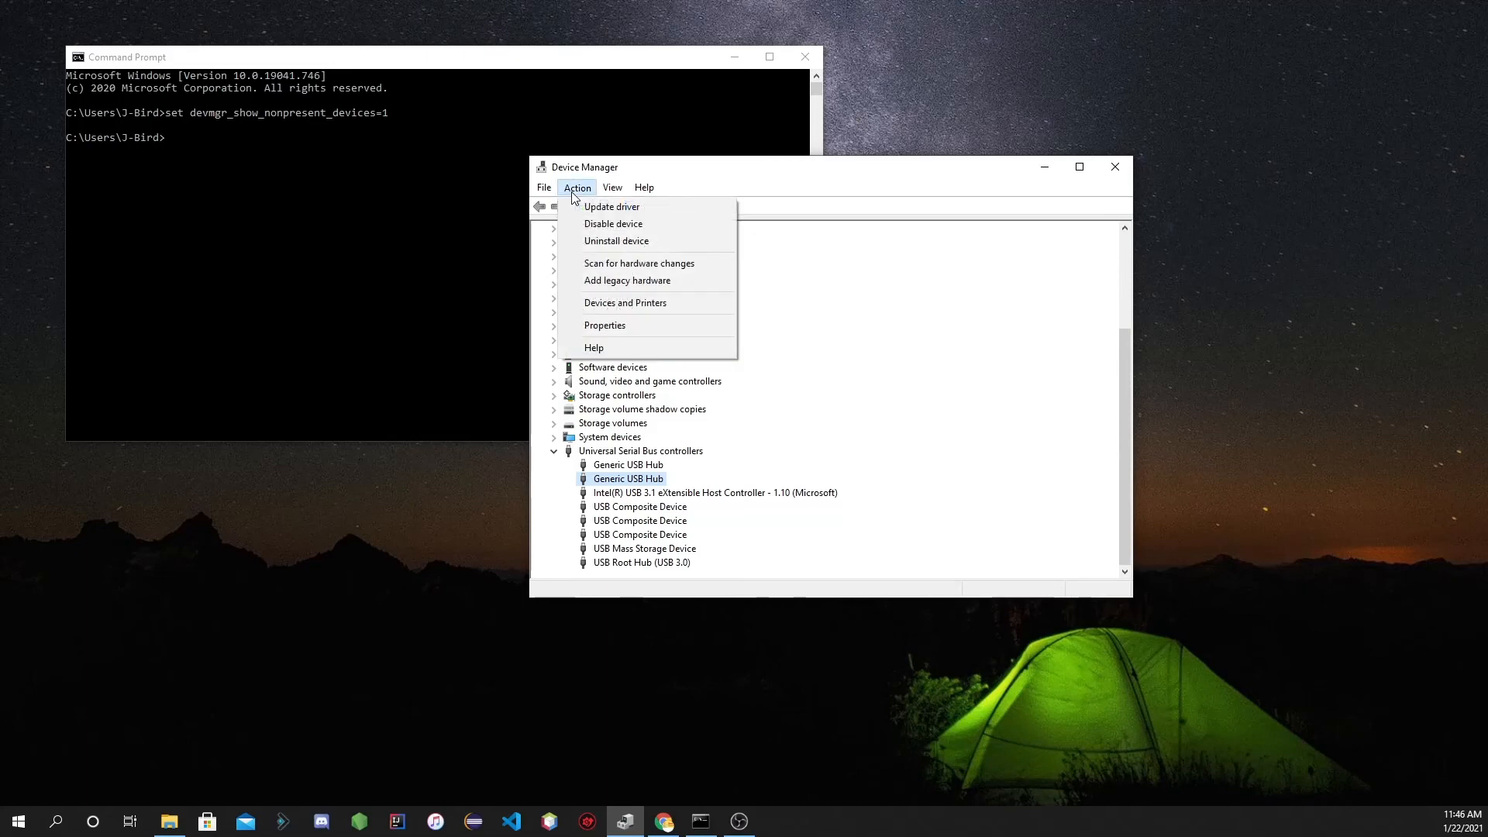
{"action": "mouse_move", "coordinate": [646, 263]}
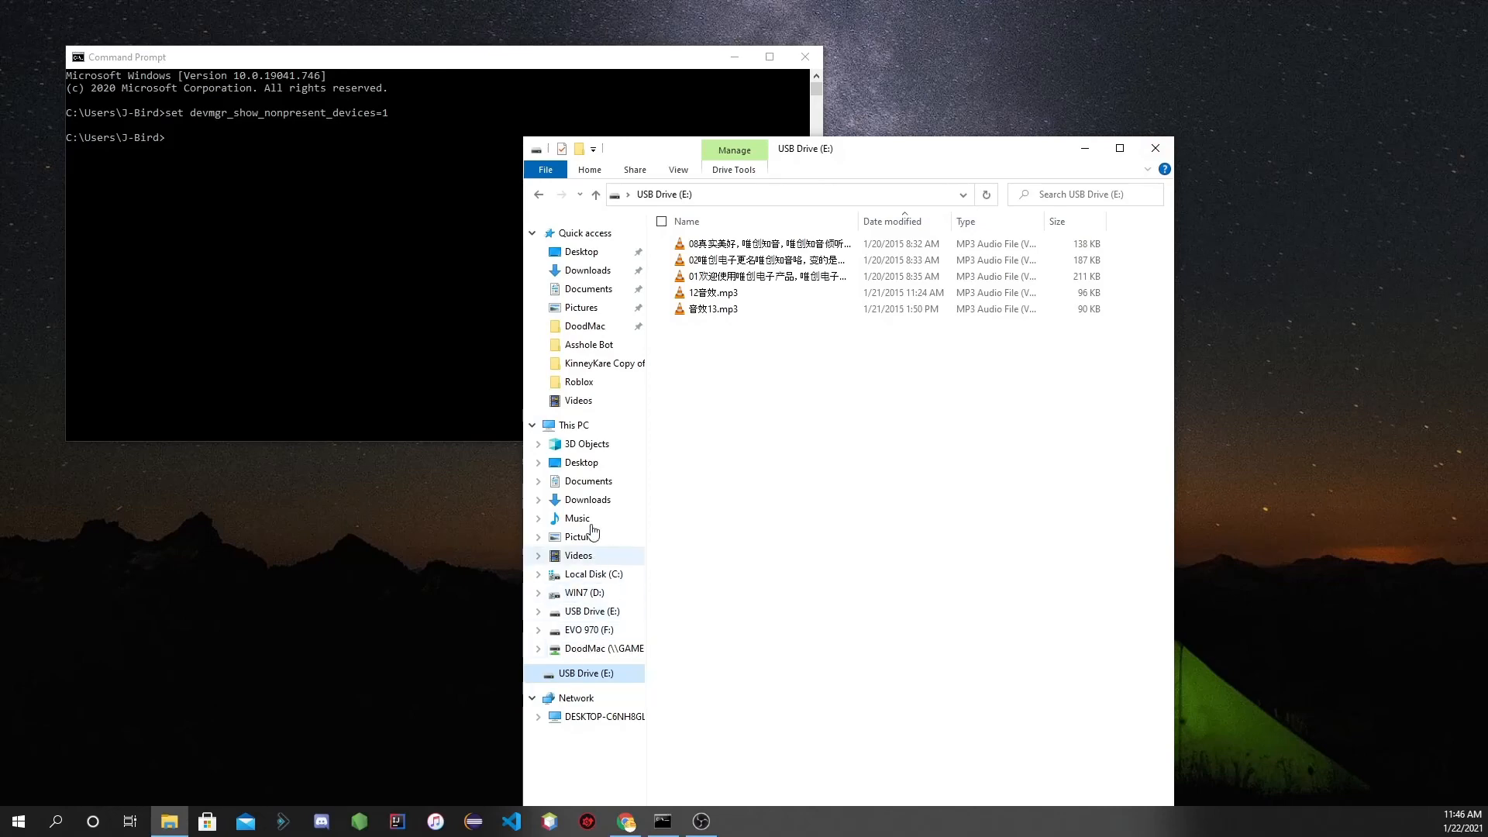
Go to This PC so USB Drive (E:) shows among the devices and drives.
{"action": "left_click", "coordinate": [575, 424]}
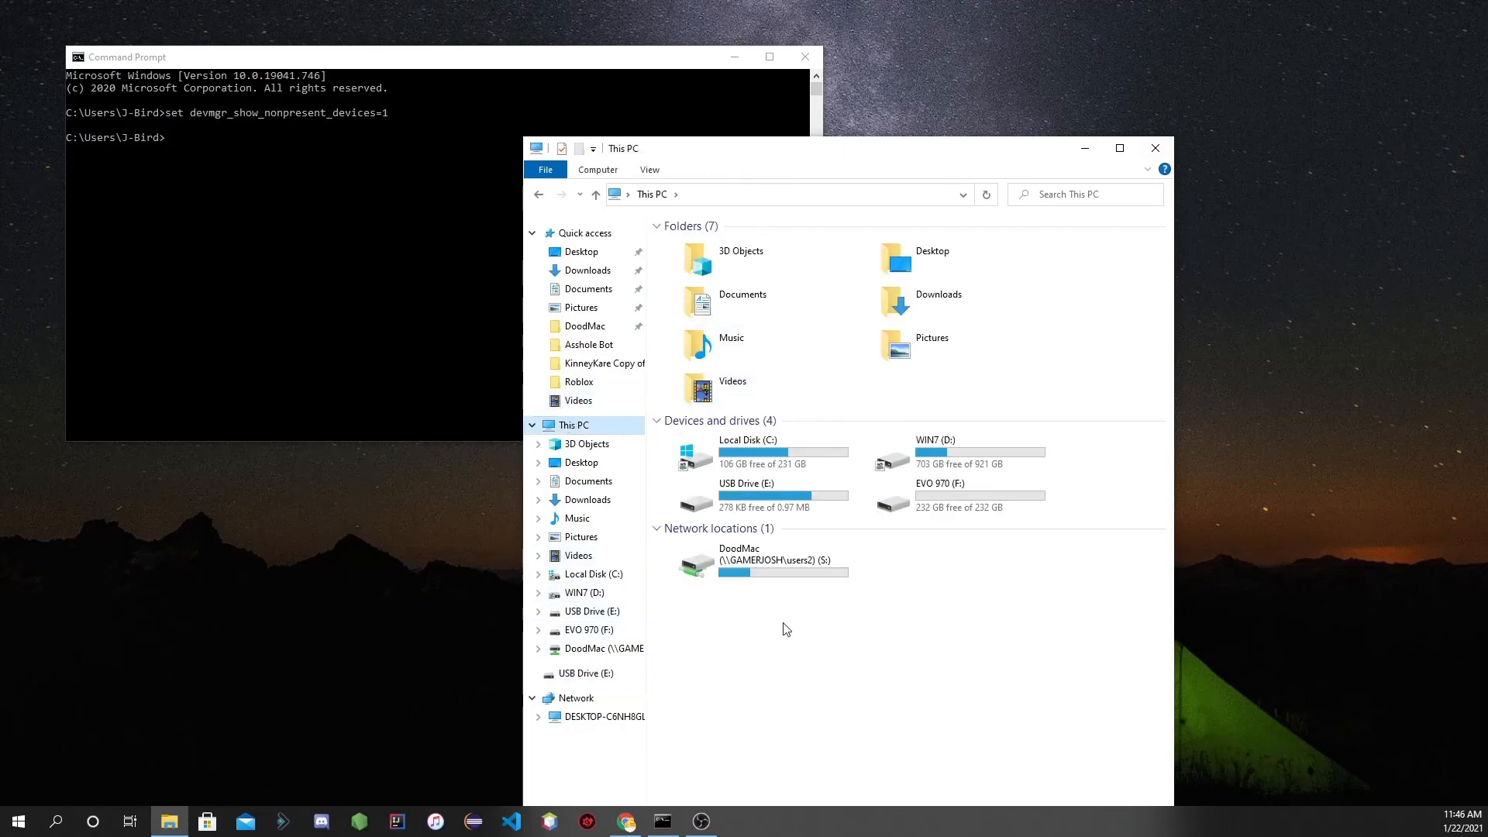
{"action": "mouse_move", "coordinate": [576, 697]}
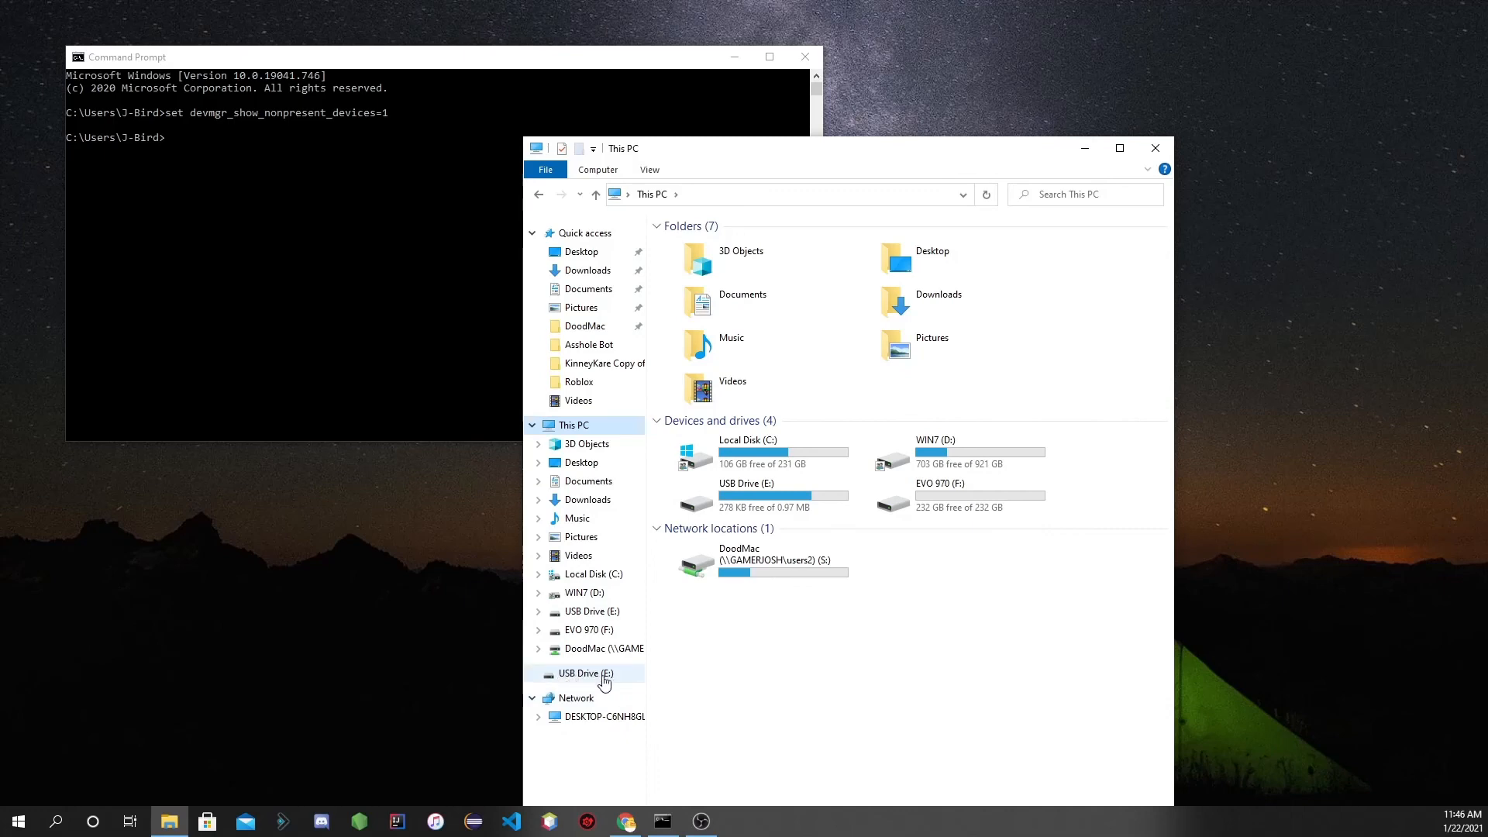
{"action": "mouse_move", "coordinate": [700, 664]}
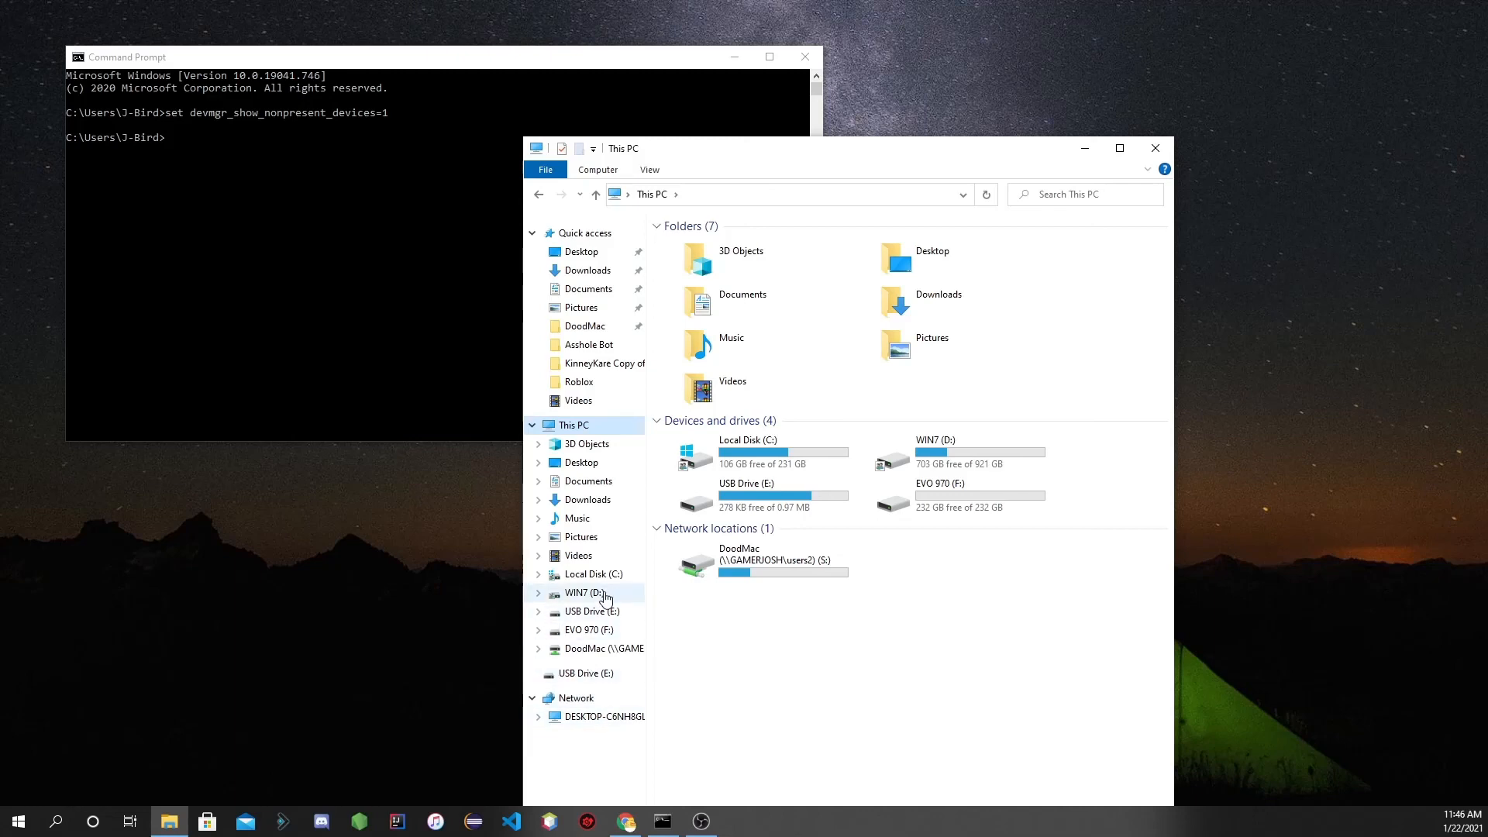
{"action": "mouse_move", "coordinate": [937, 651]}
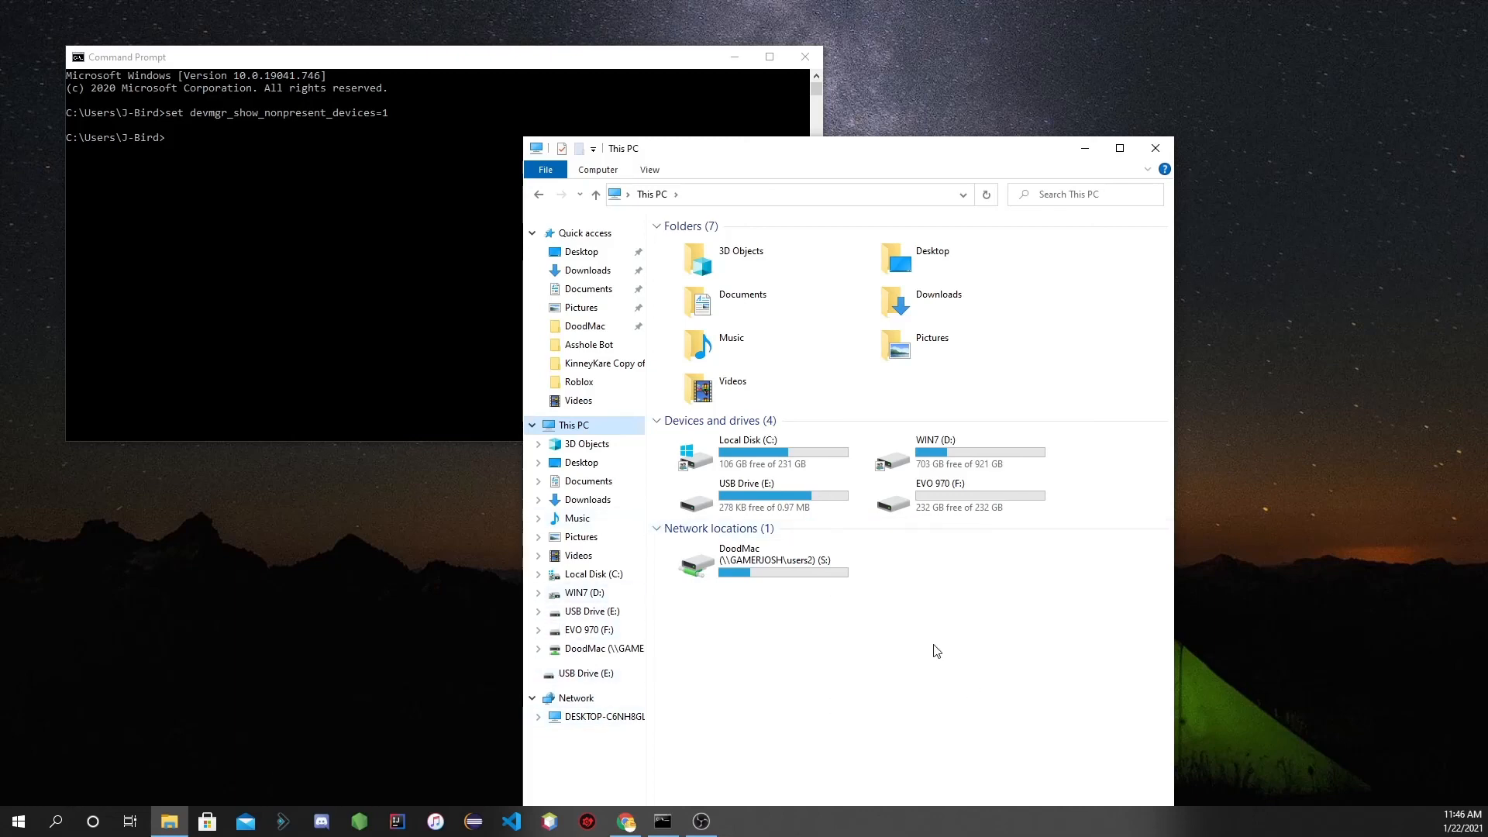
{"action": "mouse_move", "coordinate": [710, 140]}
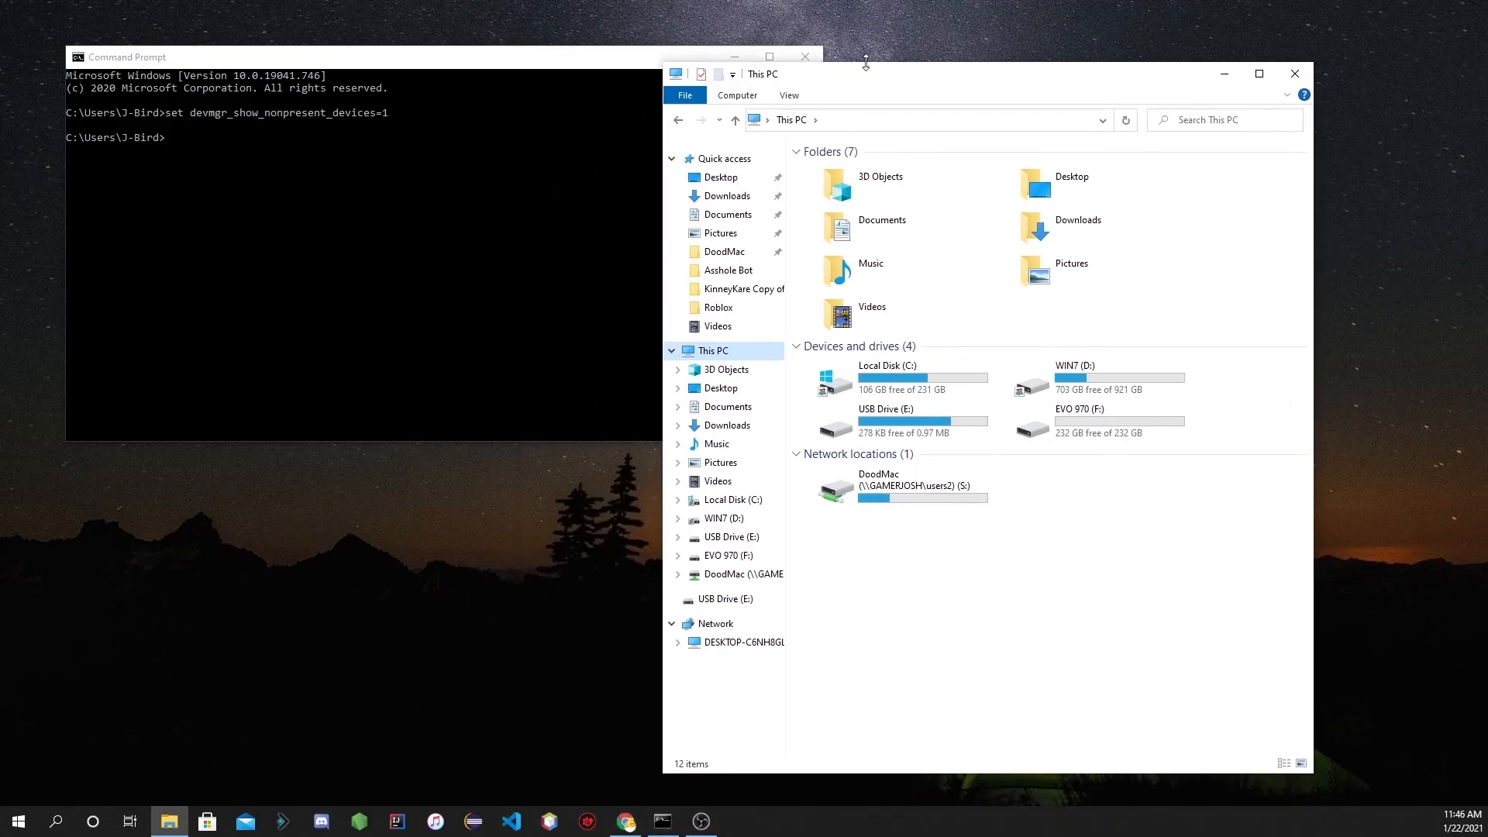
{"action": "mouse_move", "coordinate": [907, 77]}
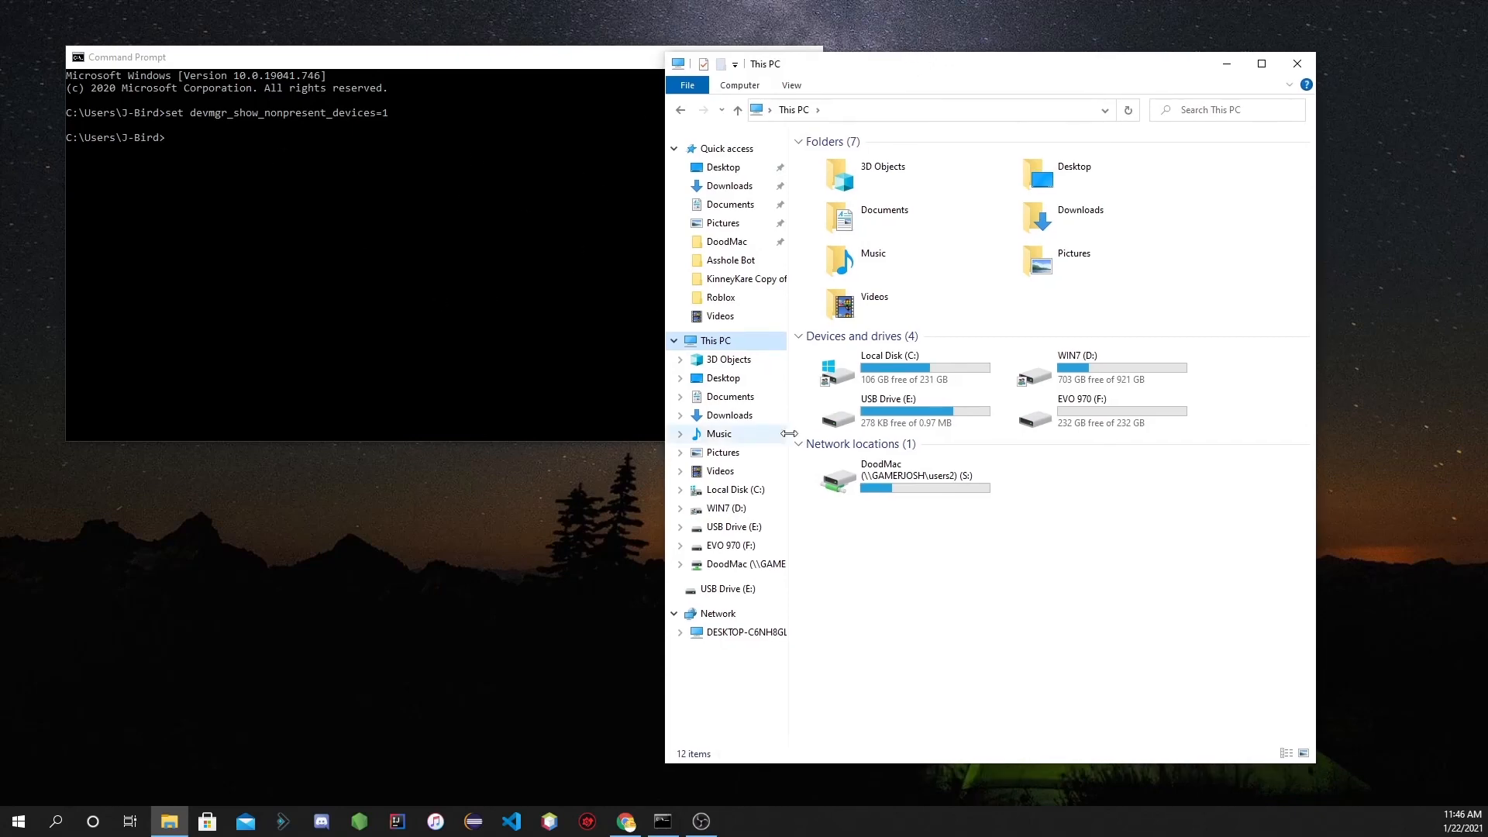
{"action": "mouse_move", "coordinate": [891, 66]}
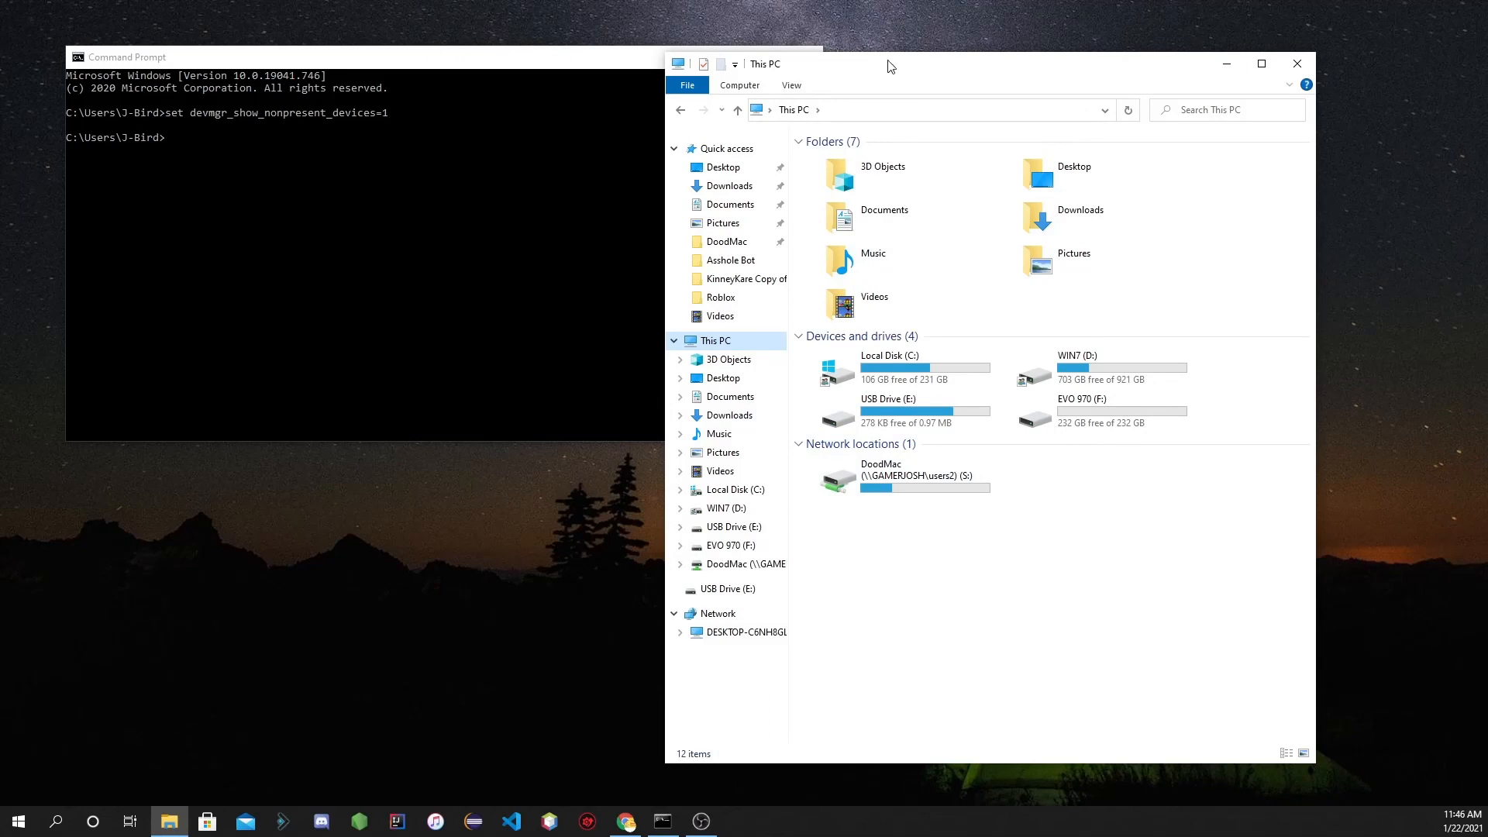